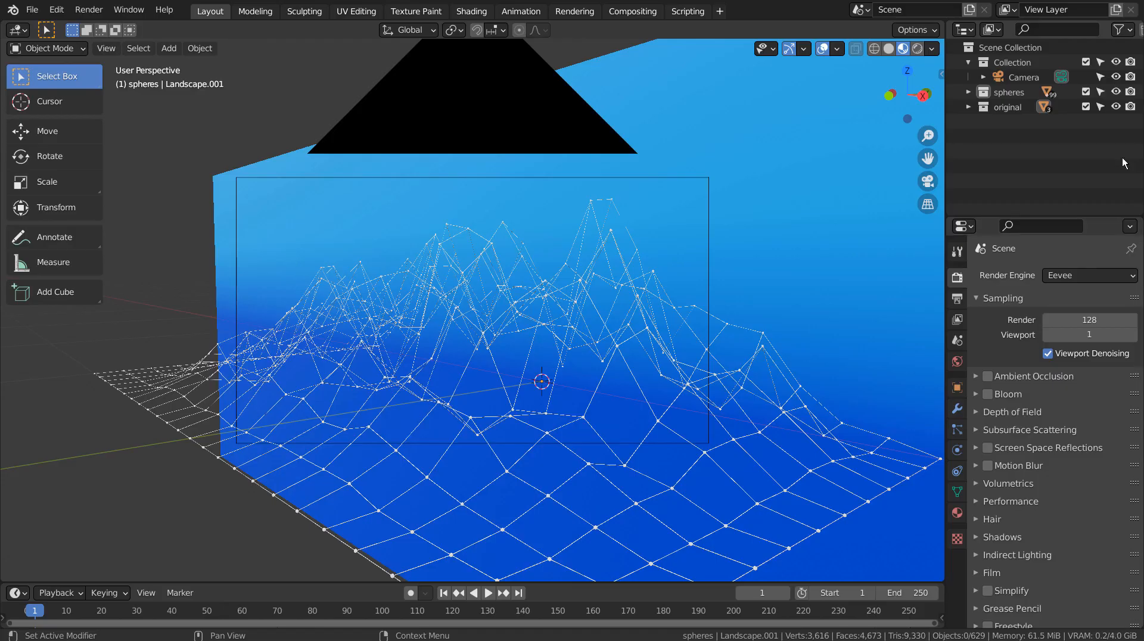
Orbit around the scene to inspect the mountain from several sides.
middle_click(576, 358)
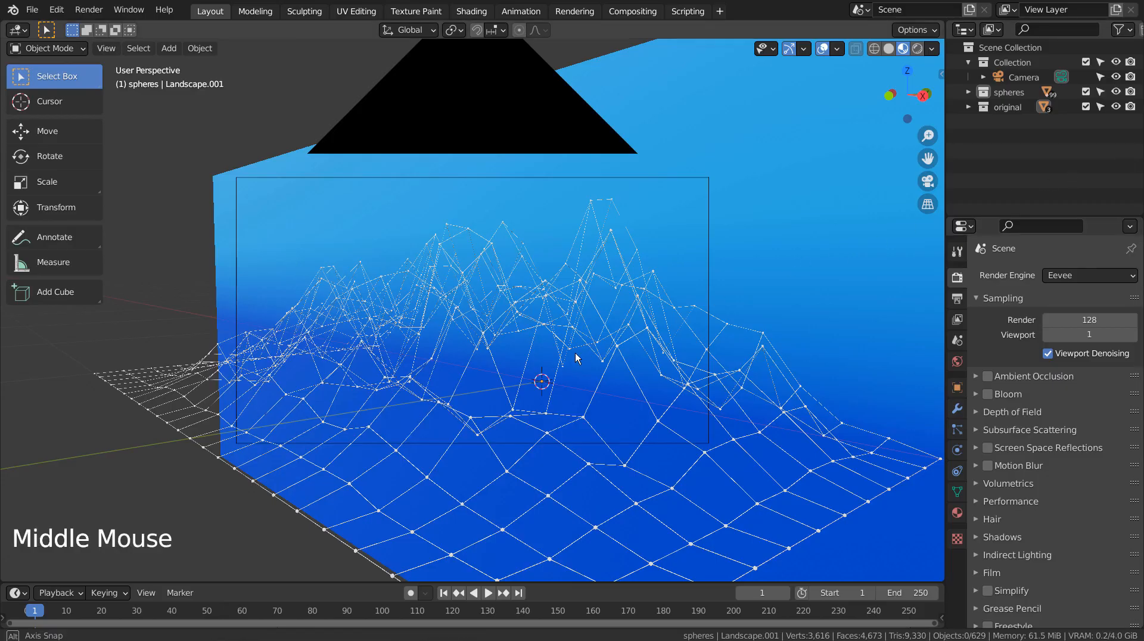
left_click_drag(576, 358, 741, 375)
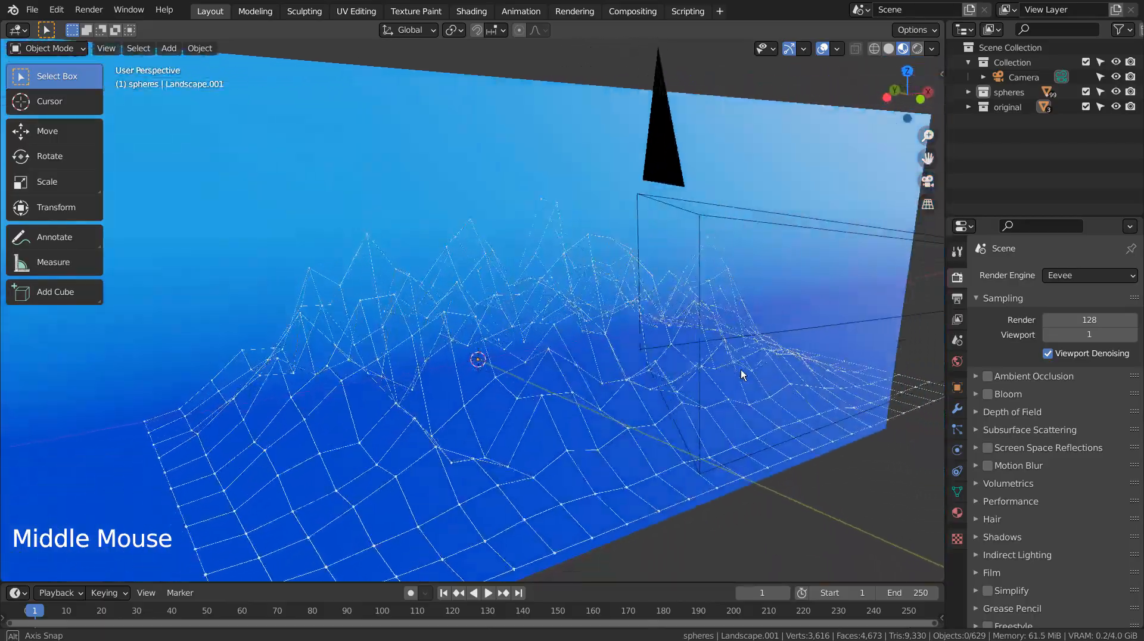
left_click_drag(741, 375, 828, 407)
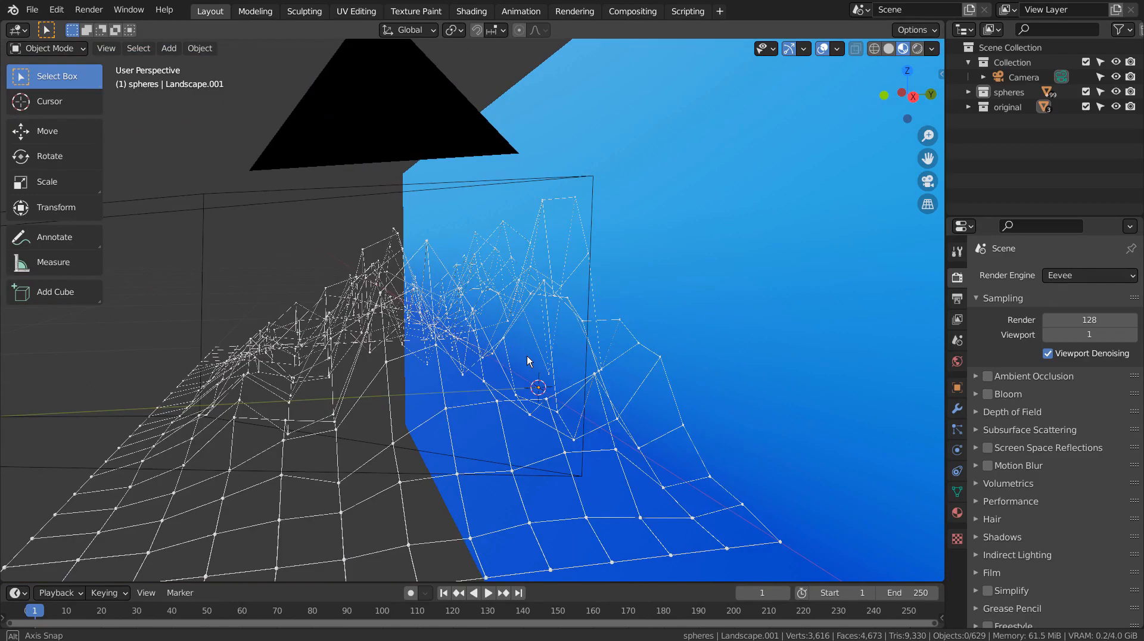
left_click_drag(529, 361, 712, 381)
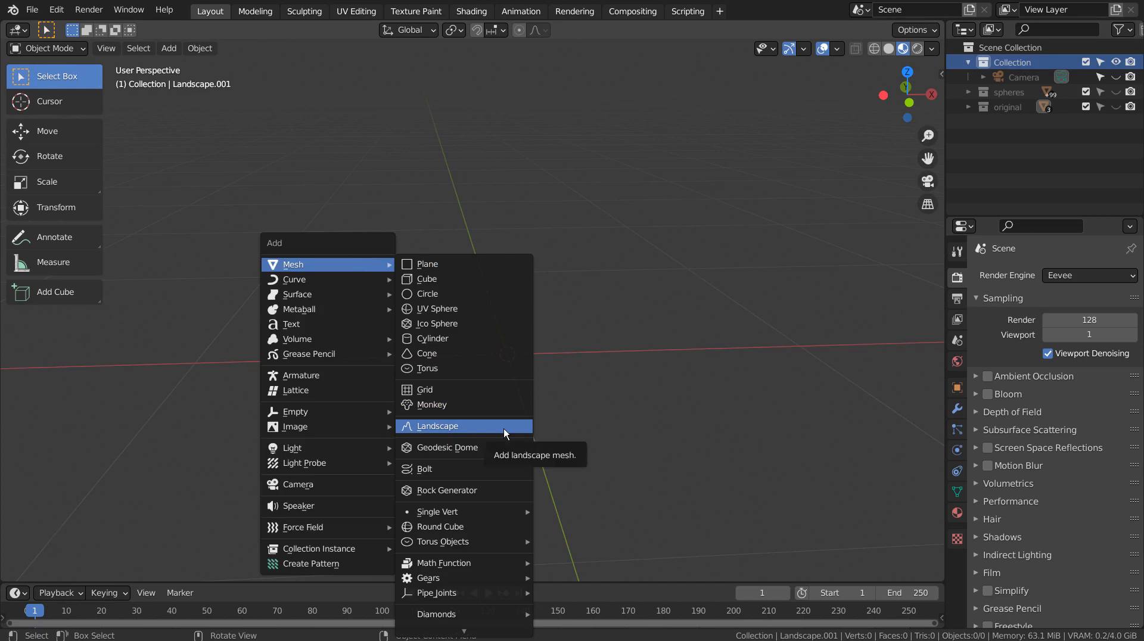
Search the add-ons list for 'land' to enable the A.N.T. Landscape add-on.
left_click(437, 426)
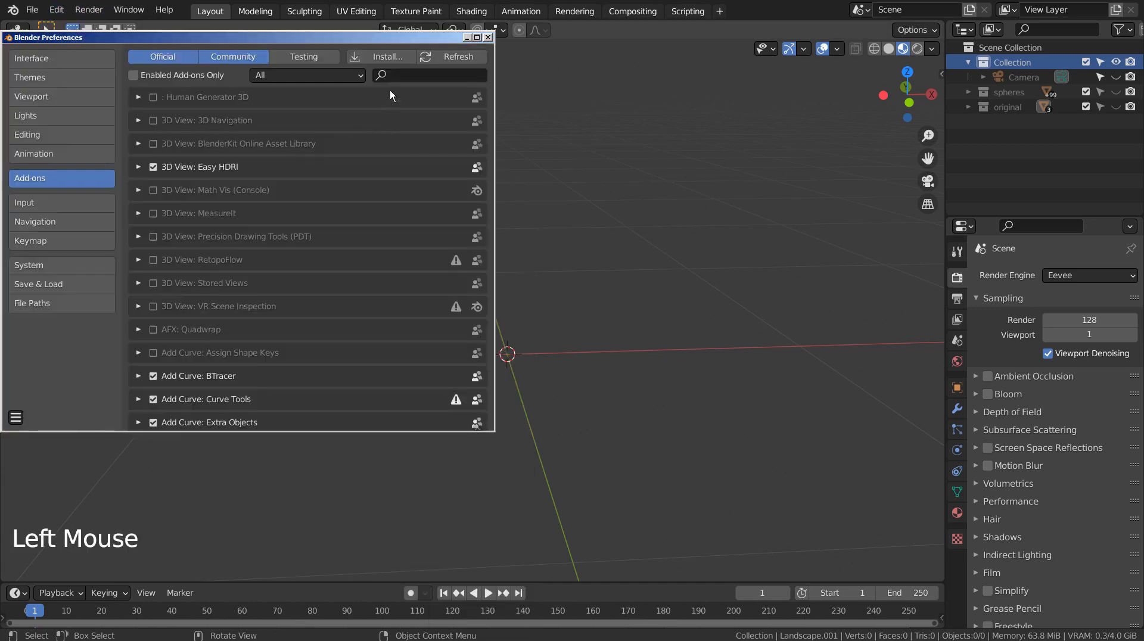
left_click(427, 75)
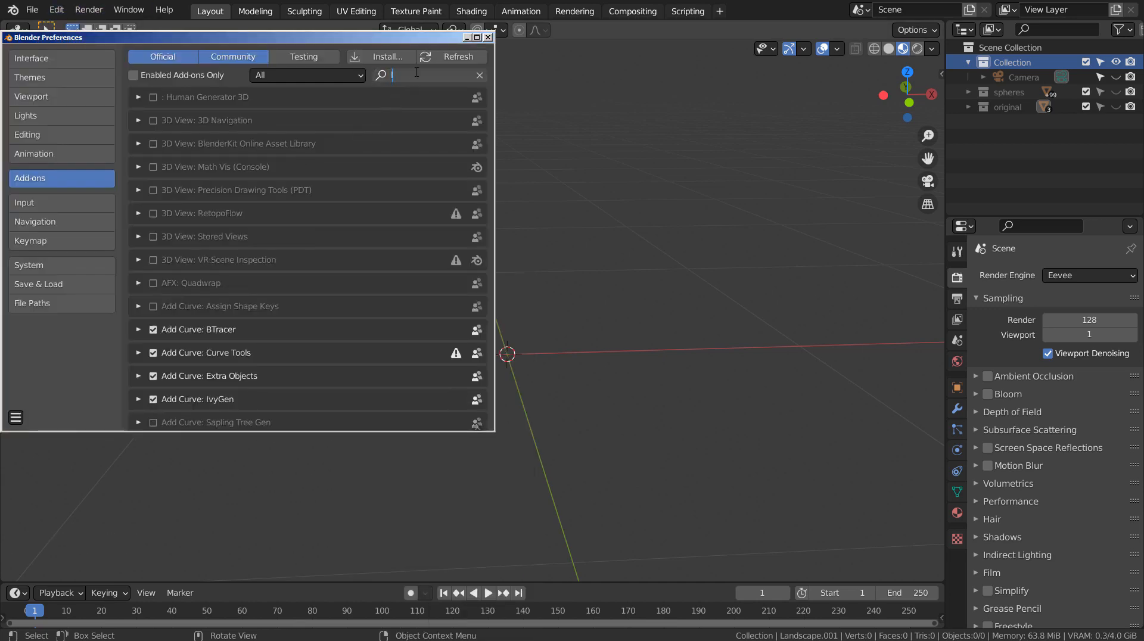
type("land")
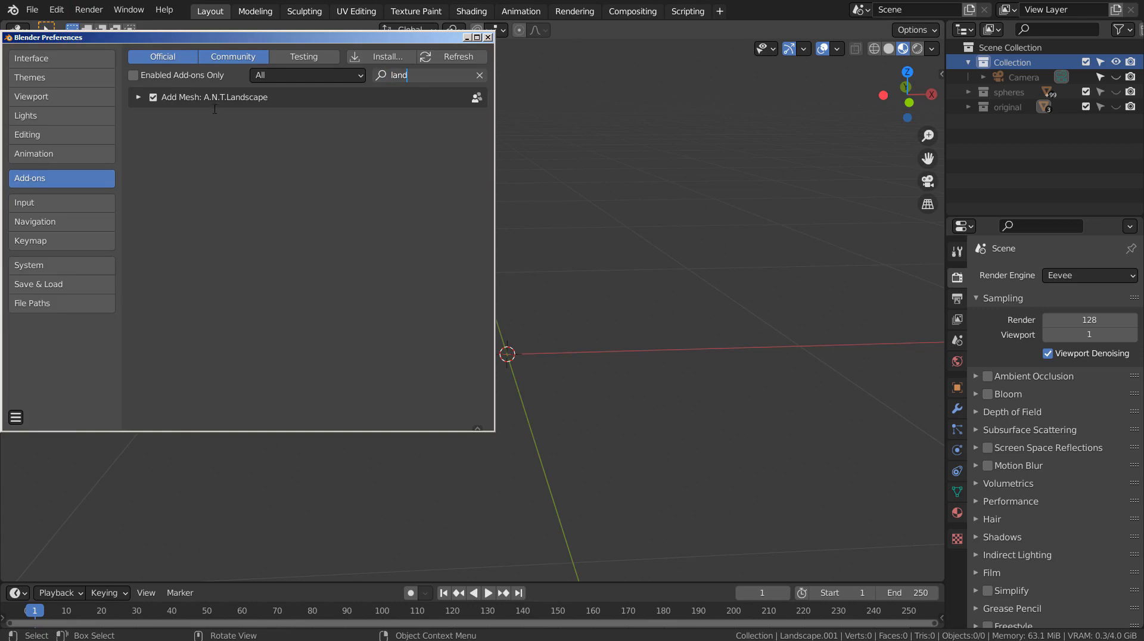
mouse_move(510, 42)
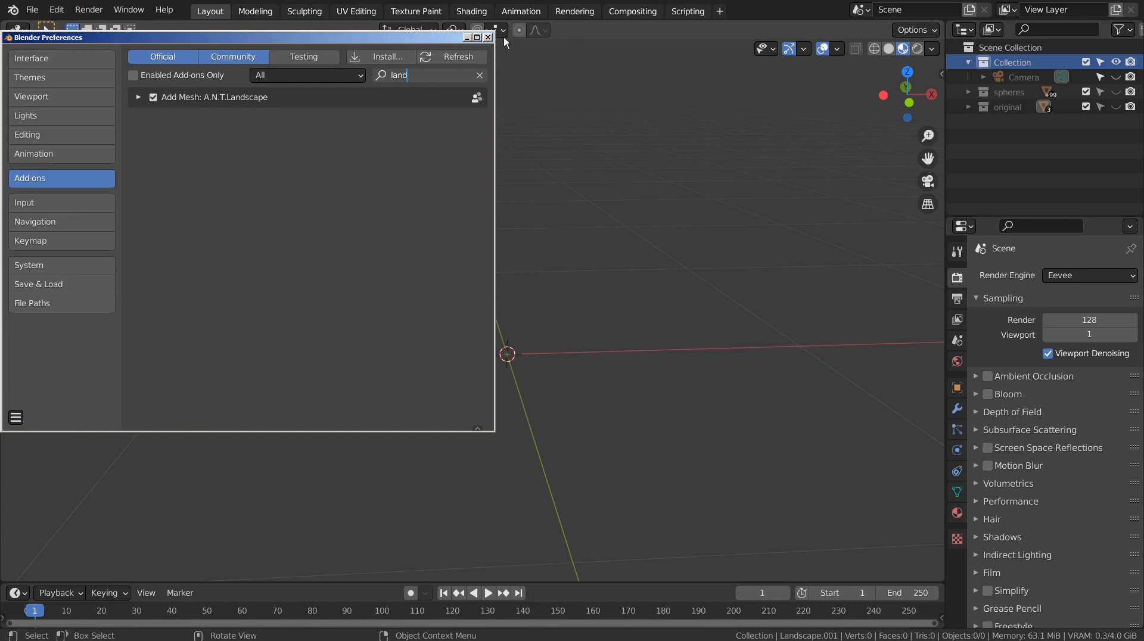
left_click(488, 37)
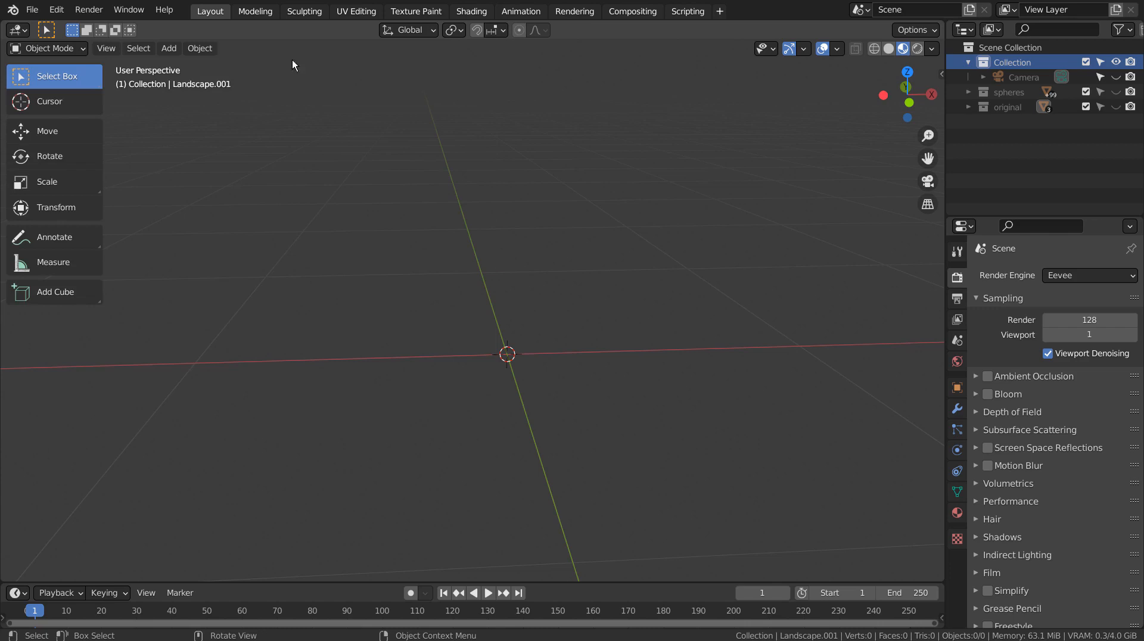
Add a Landscape mesh and lower its subdivisions to 15 by 15.
key("shift+a")
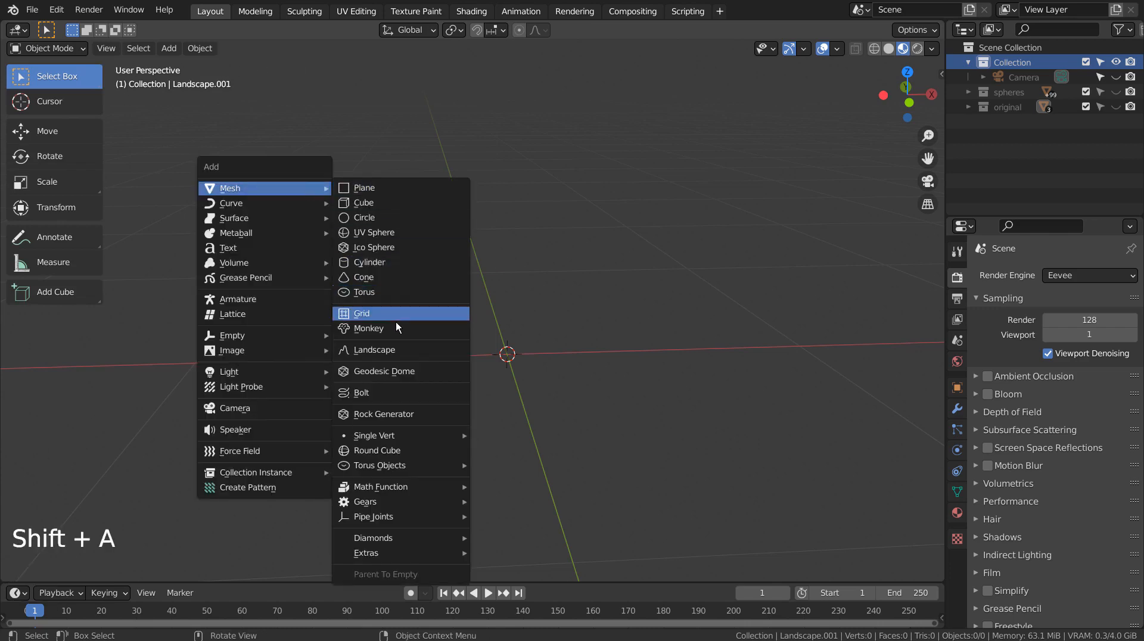
left_click(375, 350)
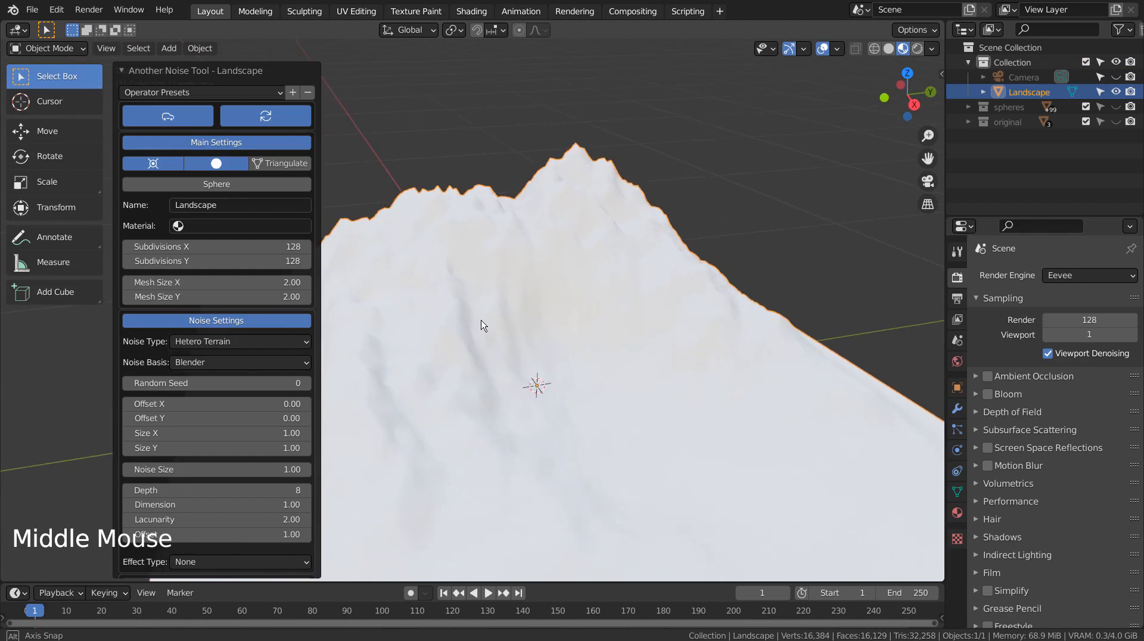
double_click(216, 247)
type("15")
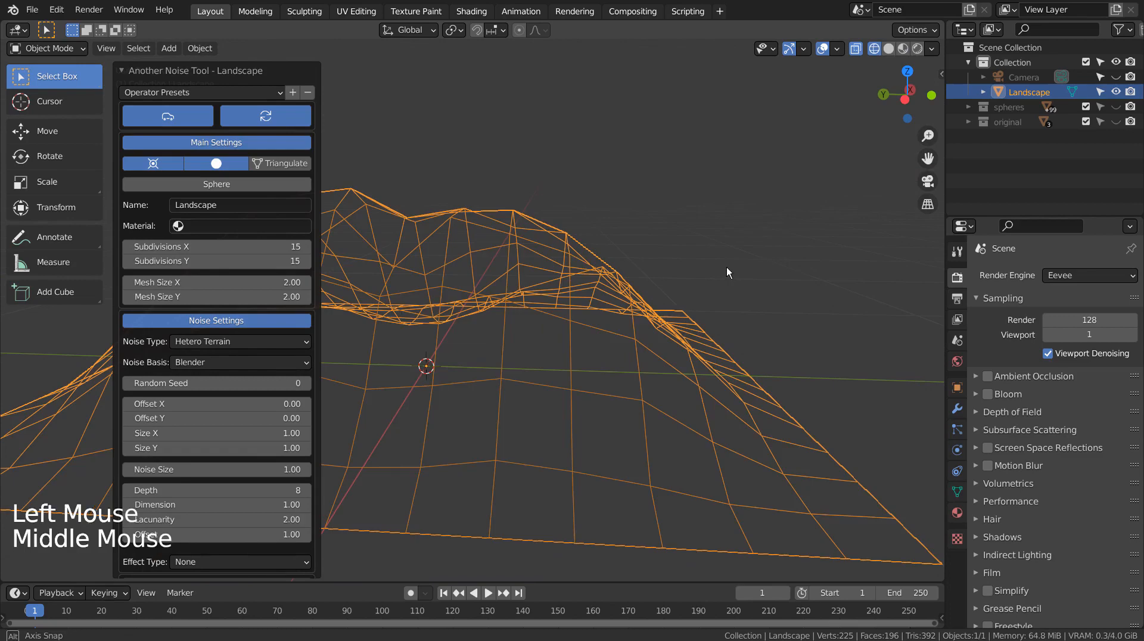
Change the terrain's random seed and view the landscape from the side.
left_click_drag(727, 272, 433, 309)
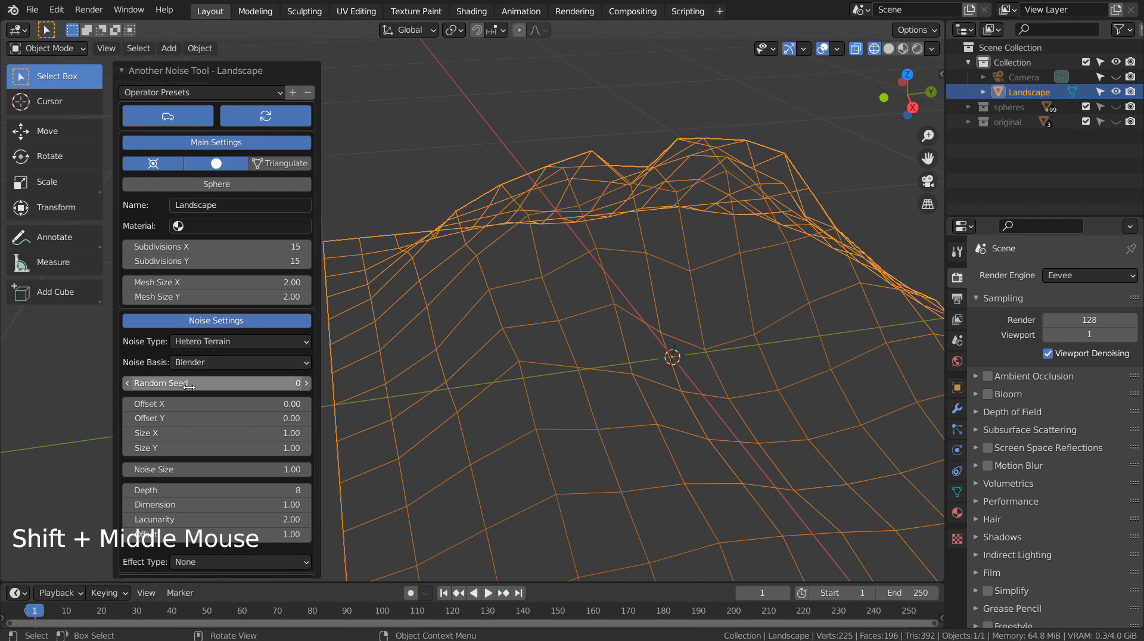
left_click(305, 384)
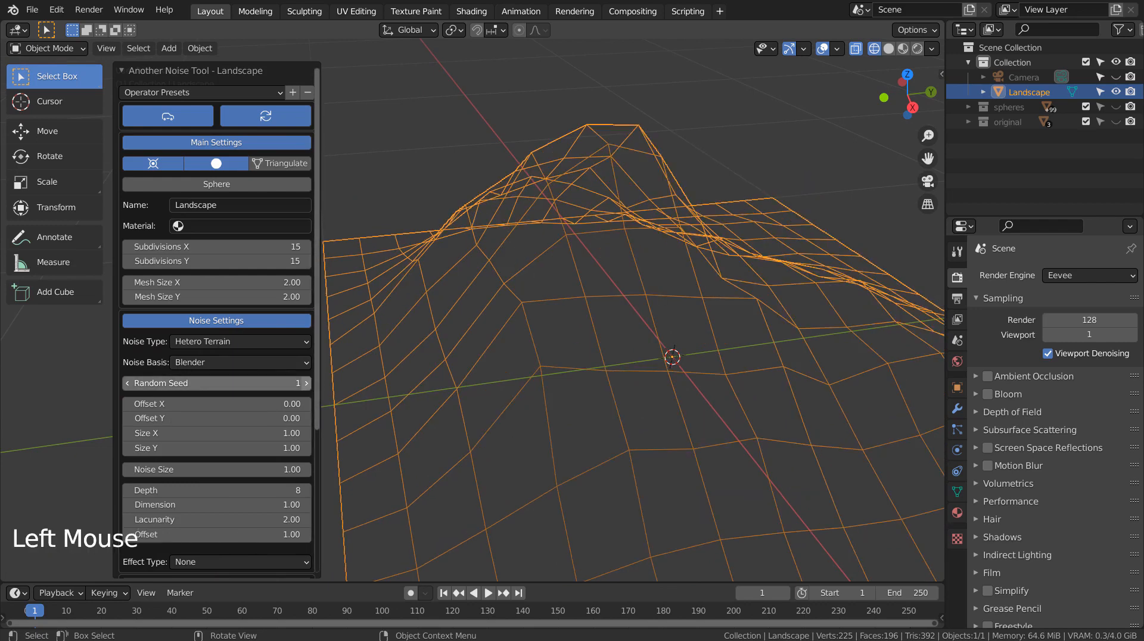
left_click(306, 383)
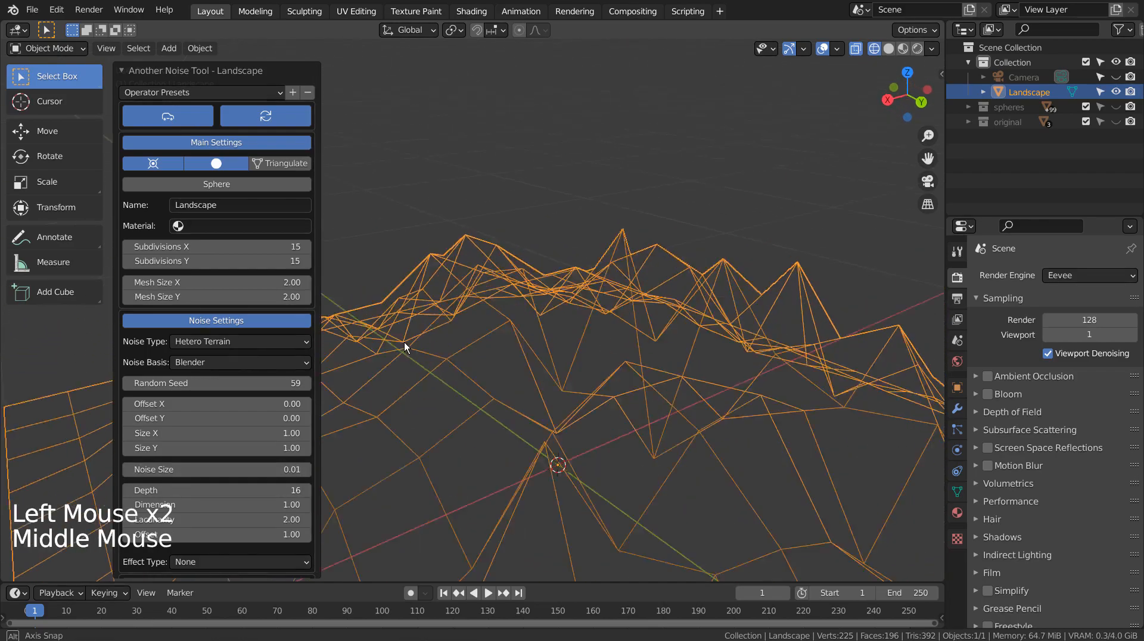
left_click_drag(405, 348, 597, 334)
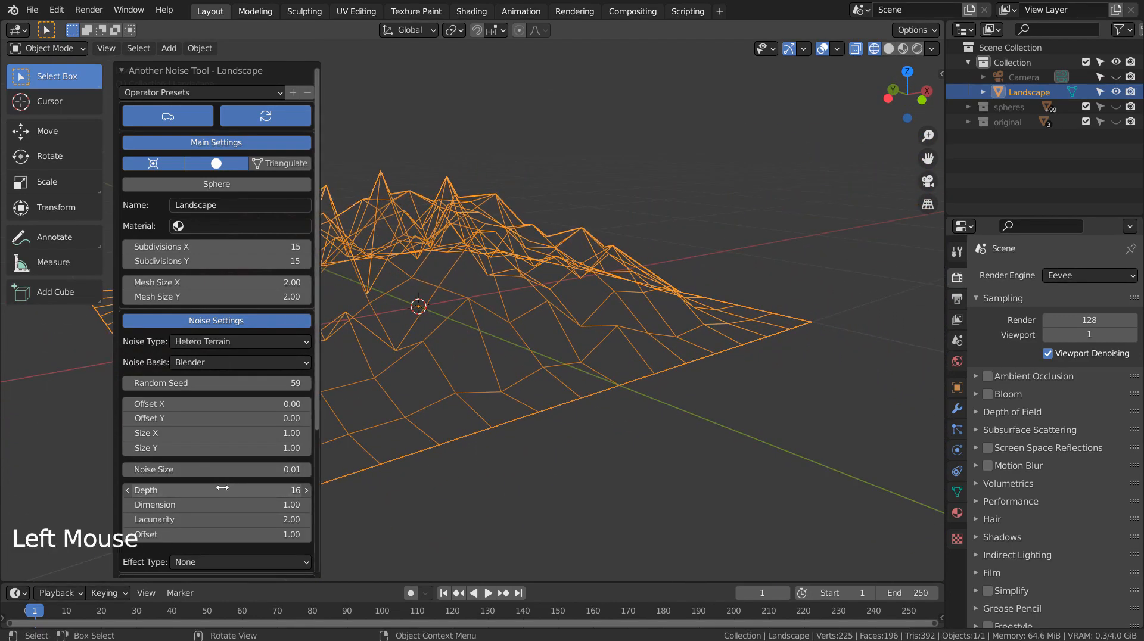
Tune the Hetero Terrain noise dimension to about 0.65 and lacunarity to about 2.67.
left_click_drag(218, 504, 146, 505)
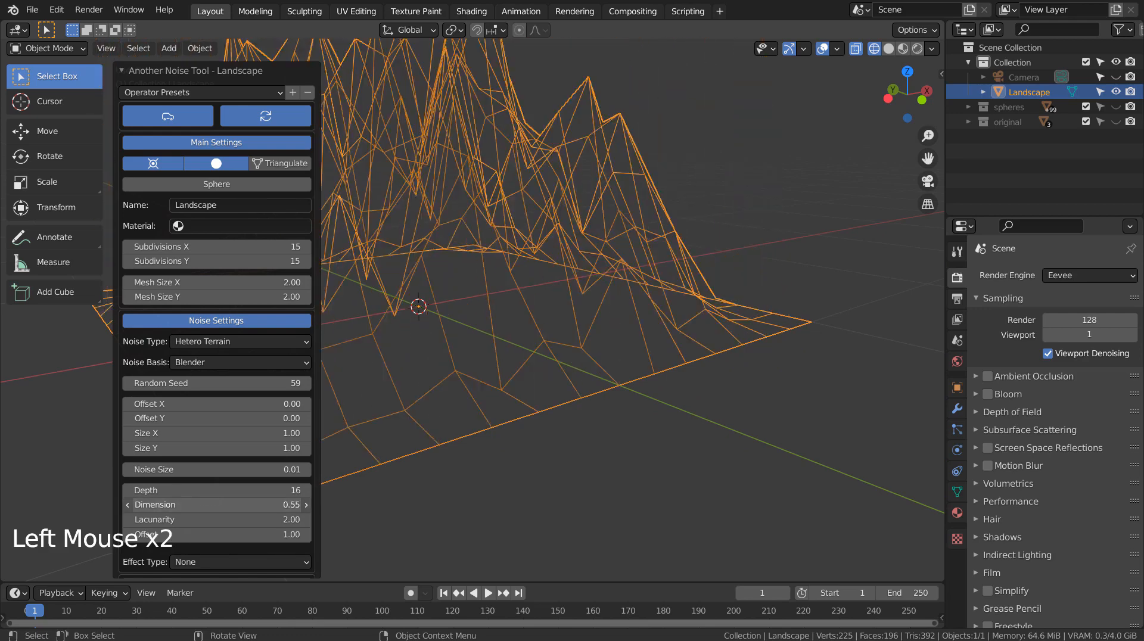
left_click_drag(215, 504, 306, 504)
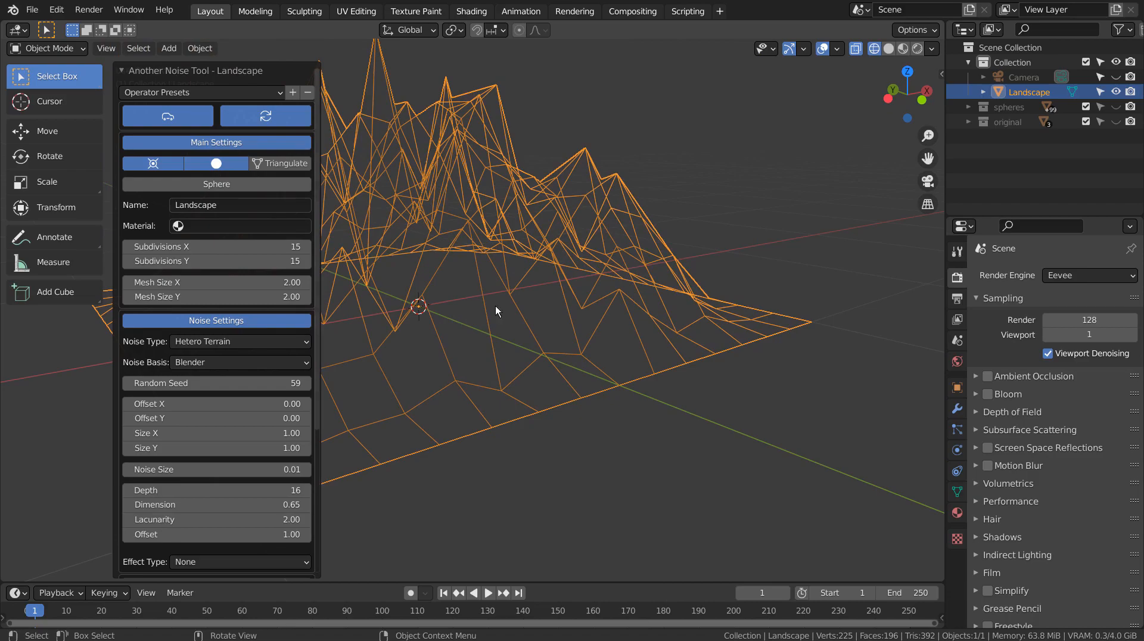
left_click_drag(496, 306, 509, 336)
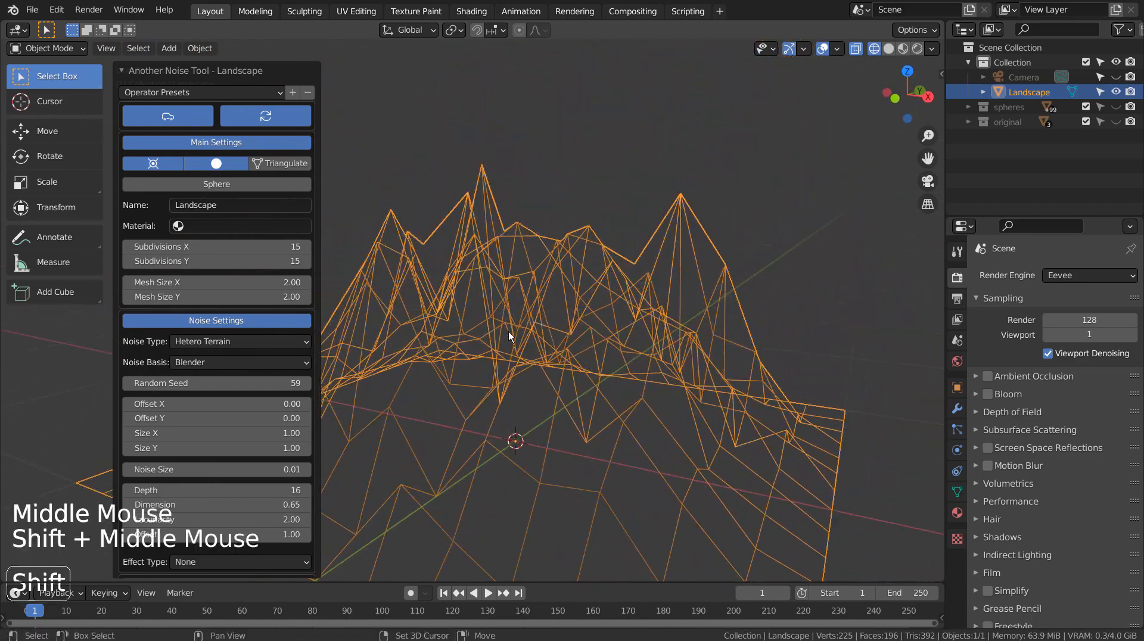
left_click_drag(510, 336, 473, 353)
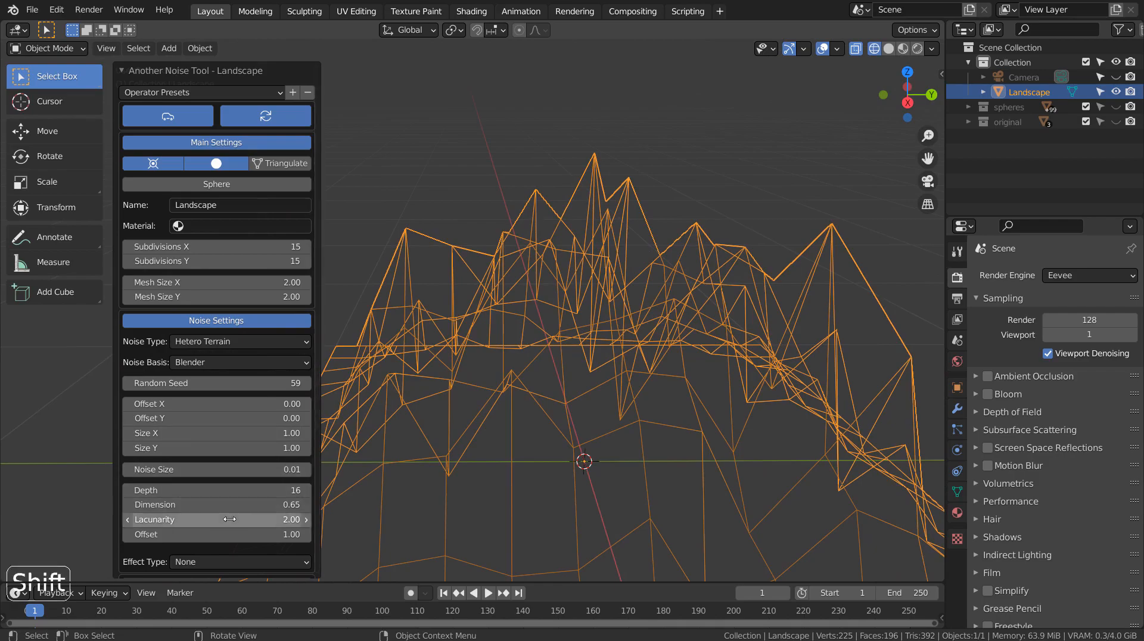
left_click_drag(204, 520, 234, 519)
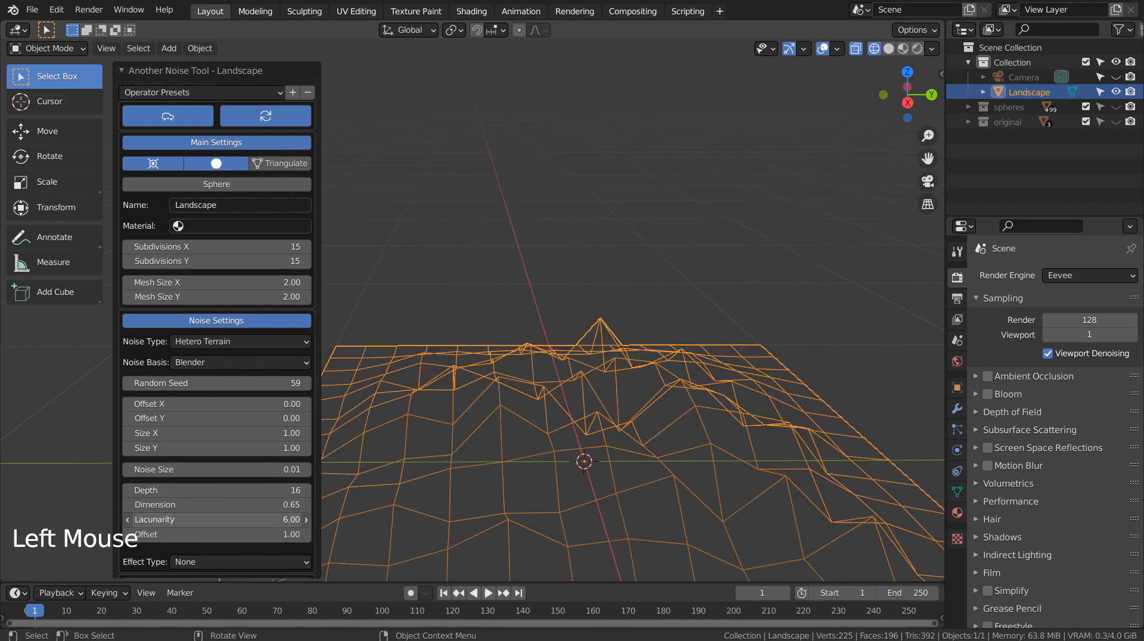
left_click_drag(292, 520, 218, 520)
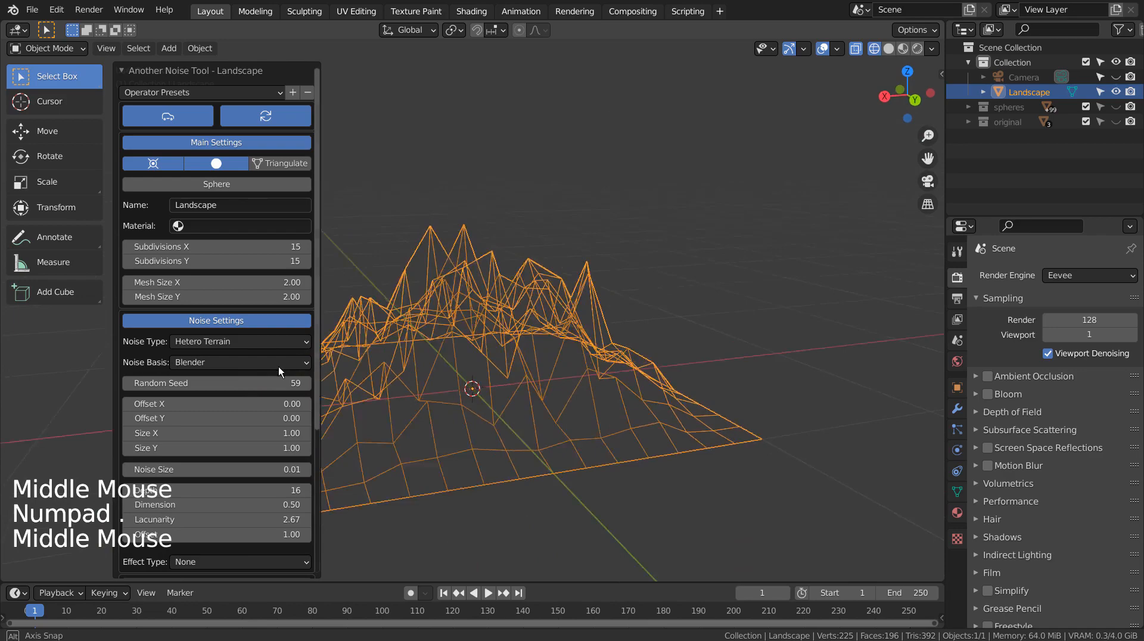
Orbit to a lower angle to inspect the finished landscape shape.
left_click_drag(475, 364, 562, 380)
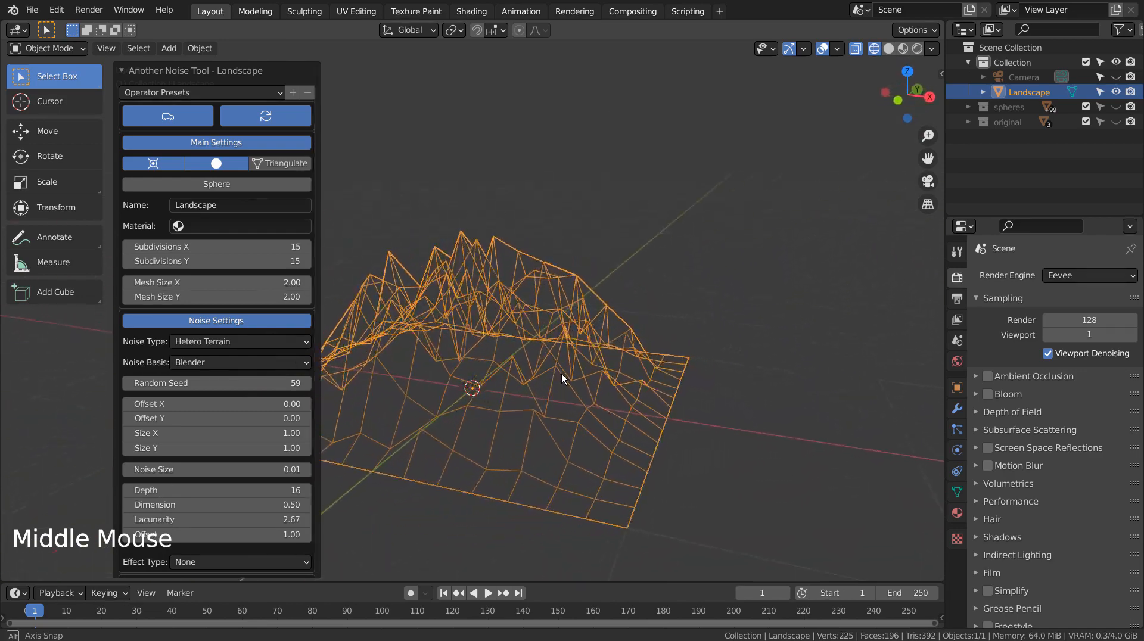
left_click_drag(562, 380, 365, 496)
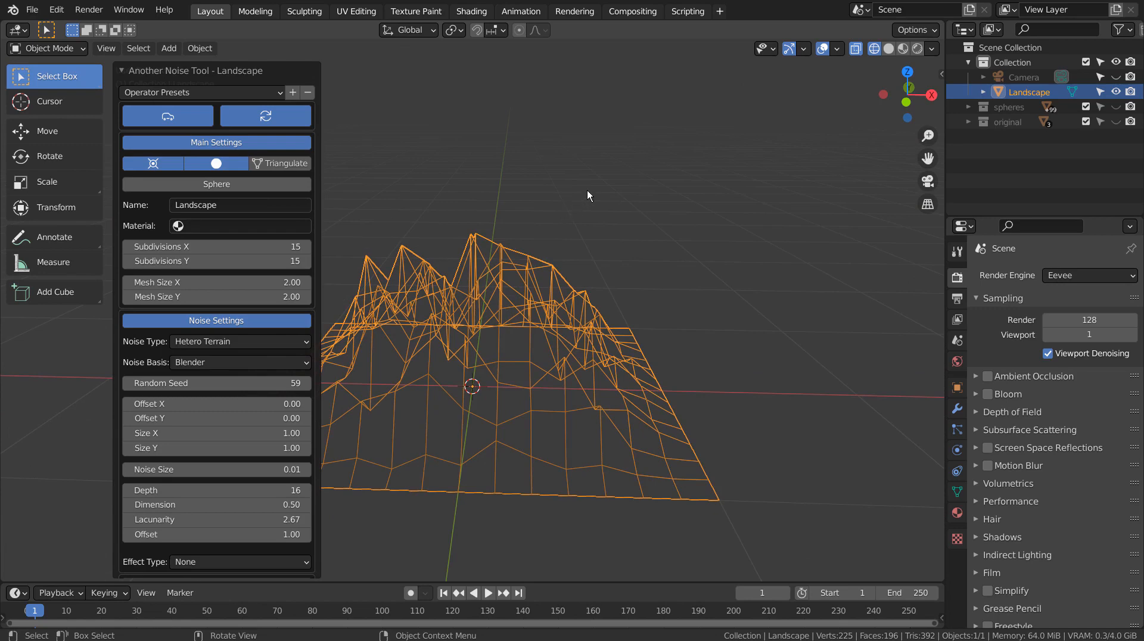
left_click(885, 49)
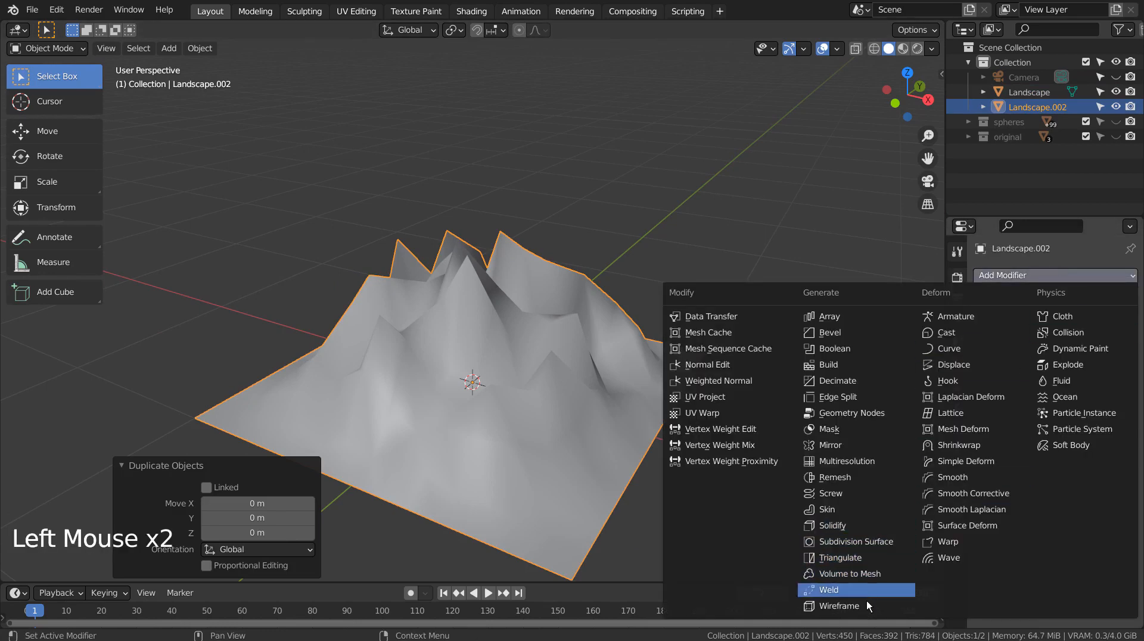
Give the duplicated Landscape.002 a Wireframe modifier.
left_click(839, 606)
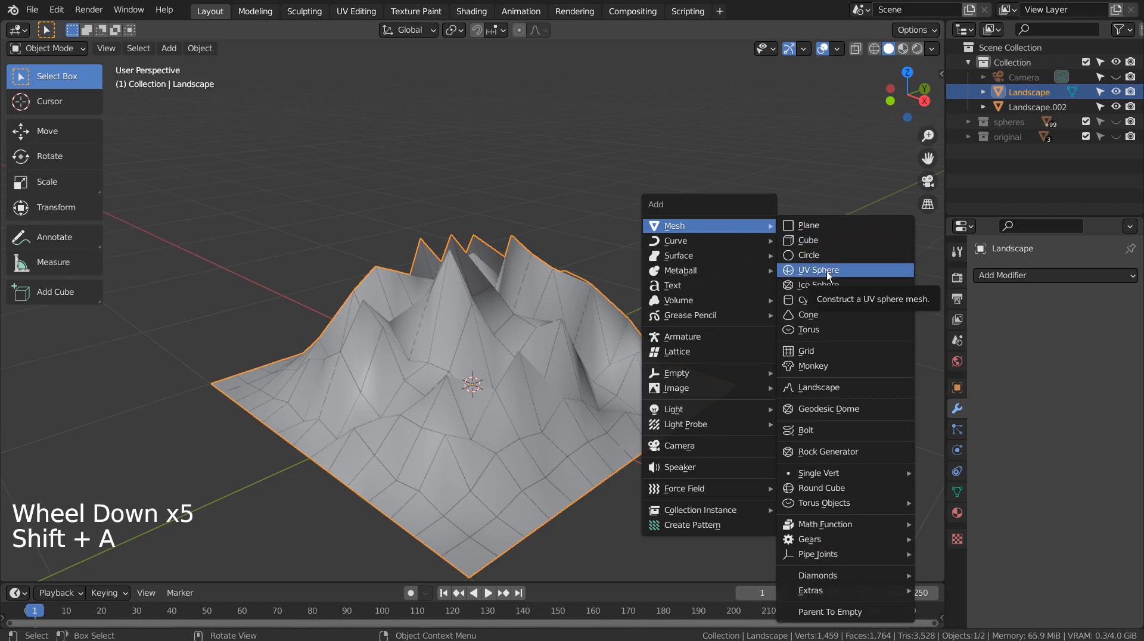
Add a UV sphere scaled to 0.031 and select it together with the landscape.
left_click(816, 269)
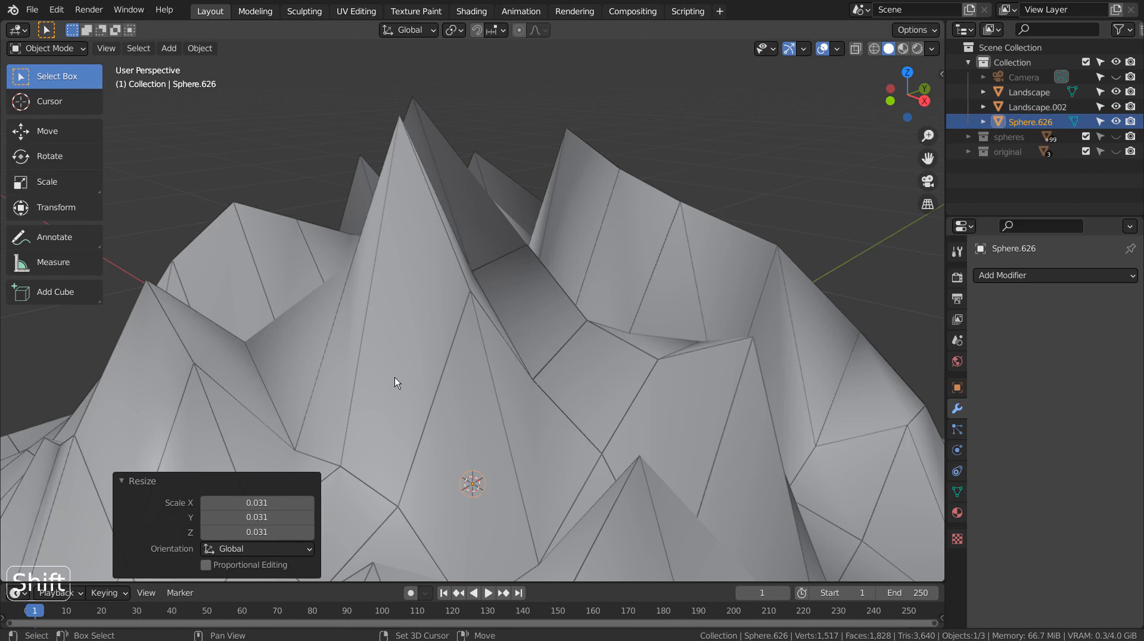
left_click(849, 303)
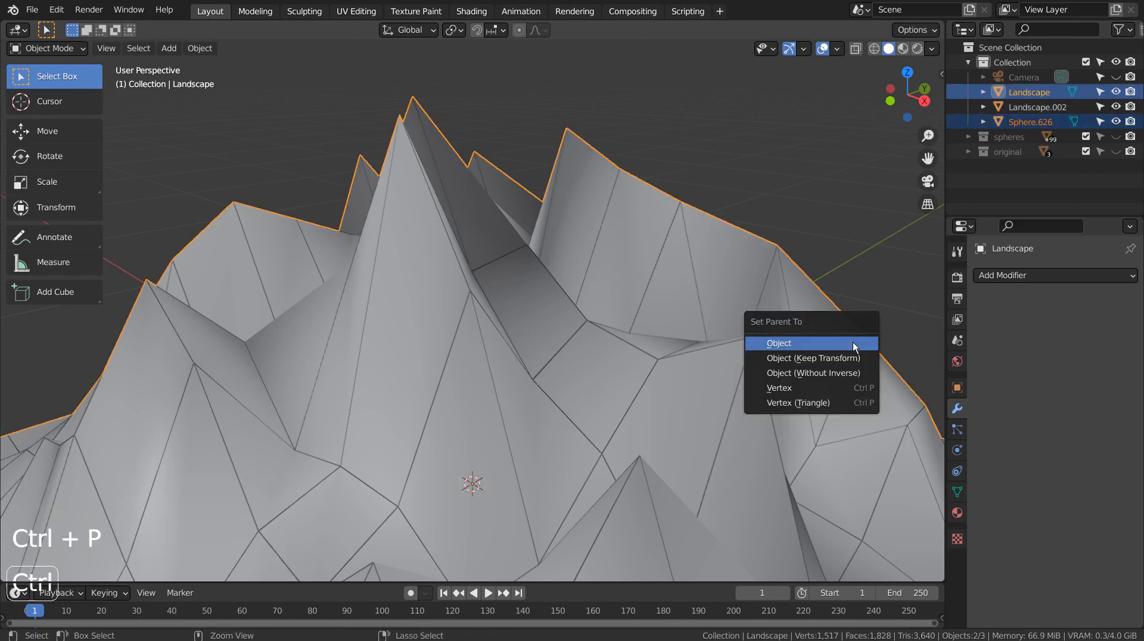
Parent the sphere to the landscape and set the landscape's instancing to Vertices.
left_click(779, 343)
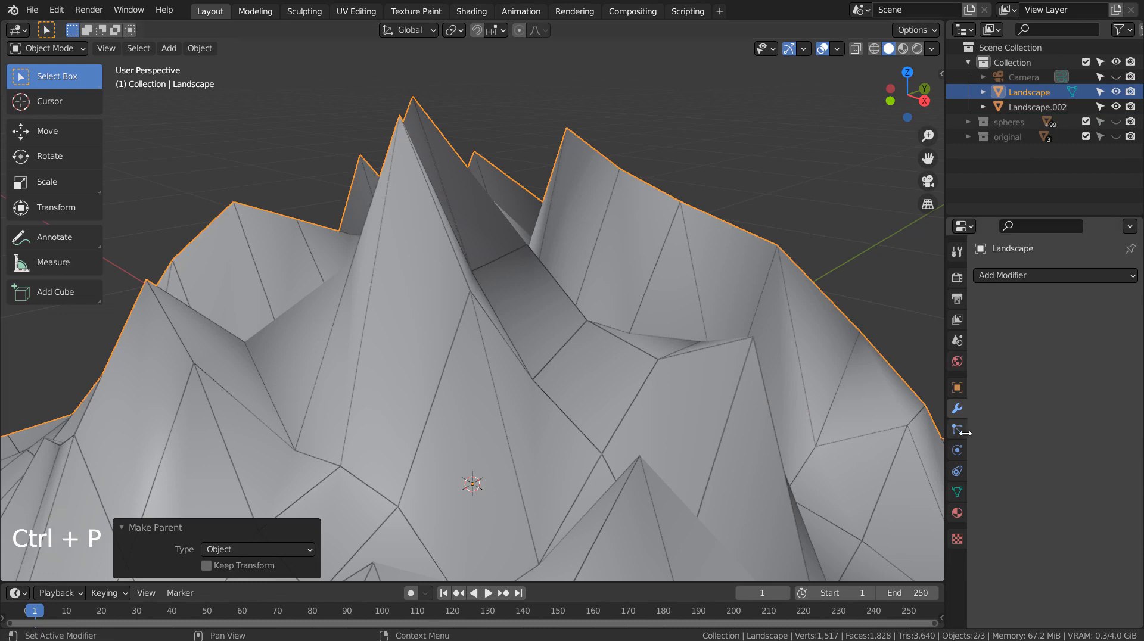
left_click(956, 387)
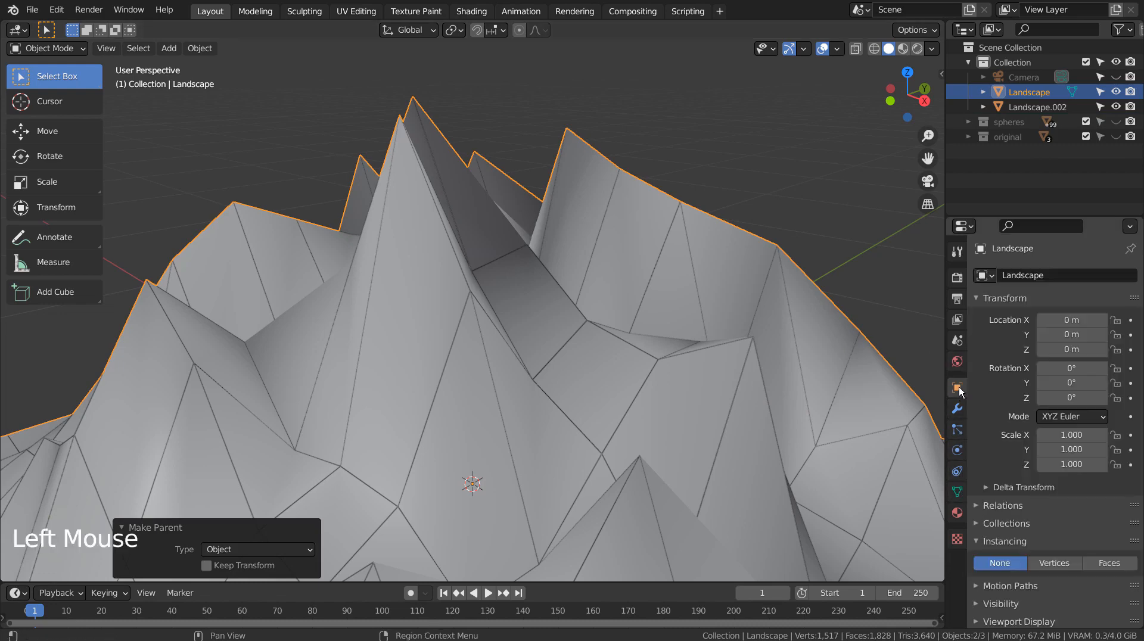
left_click(1054, 563)
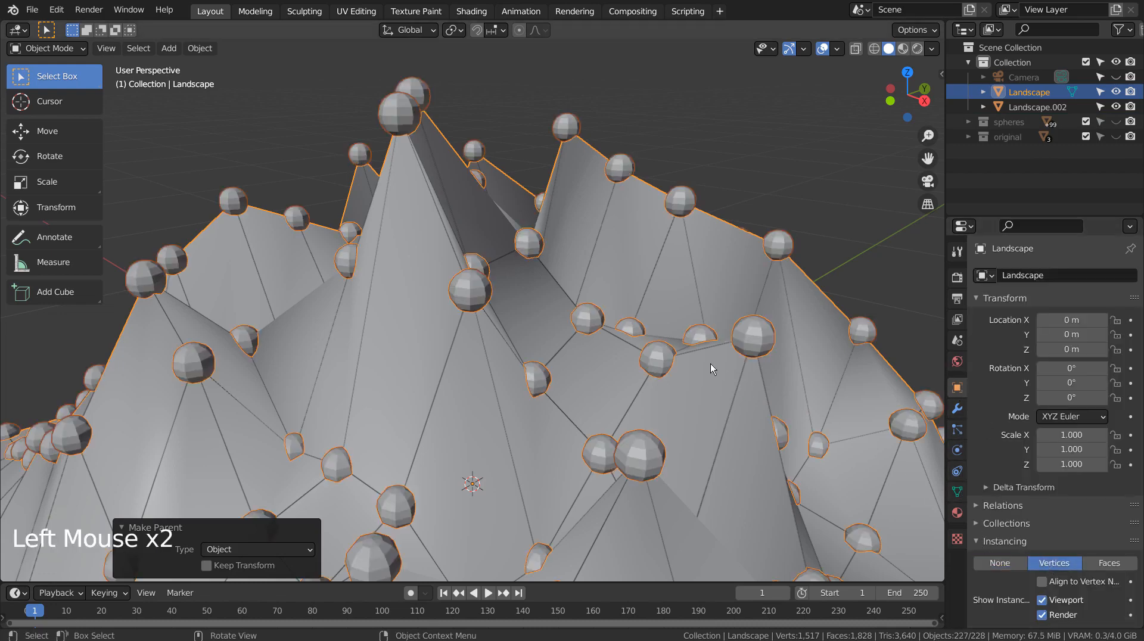
scroll("down", 3)
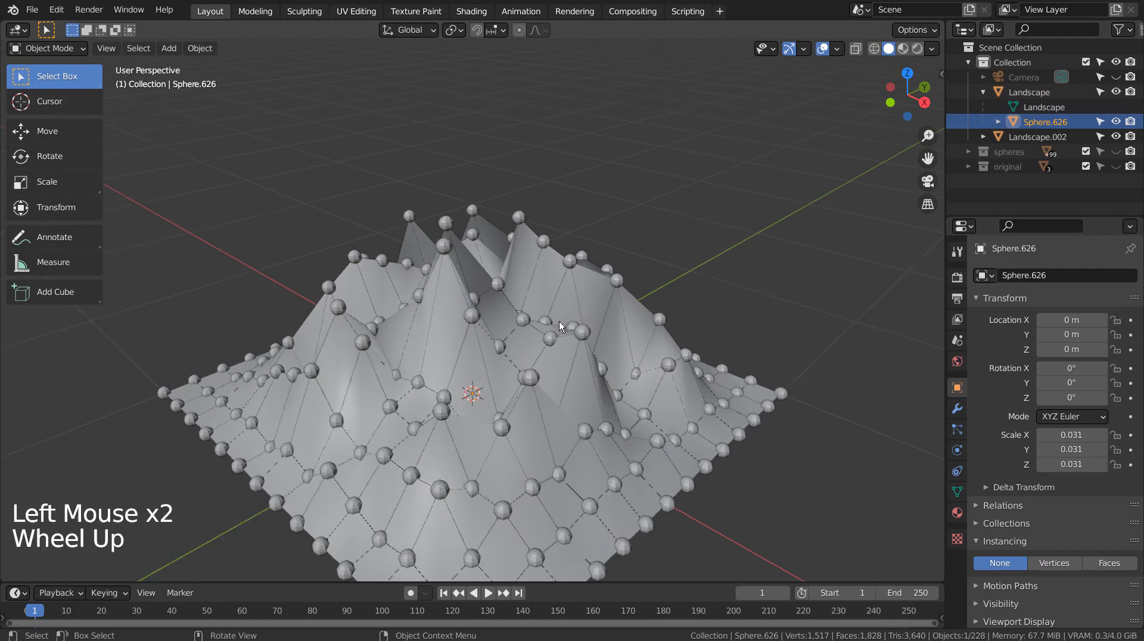
Scale Sphere.626 down to 0.003 so the instances become tiny dots.
key("s")
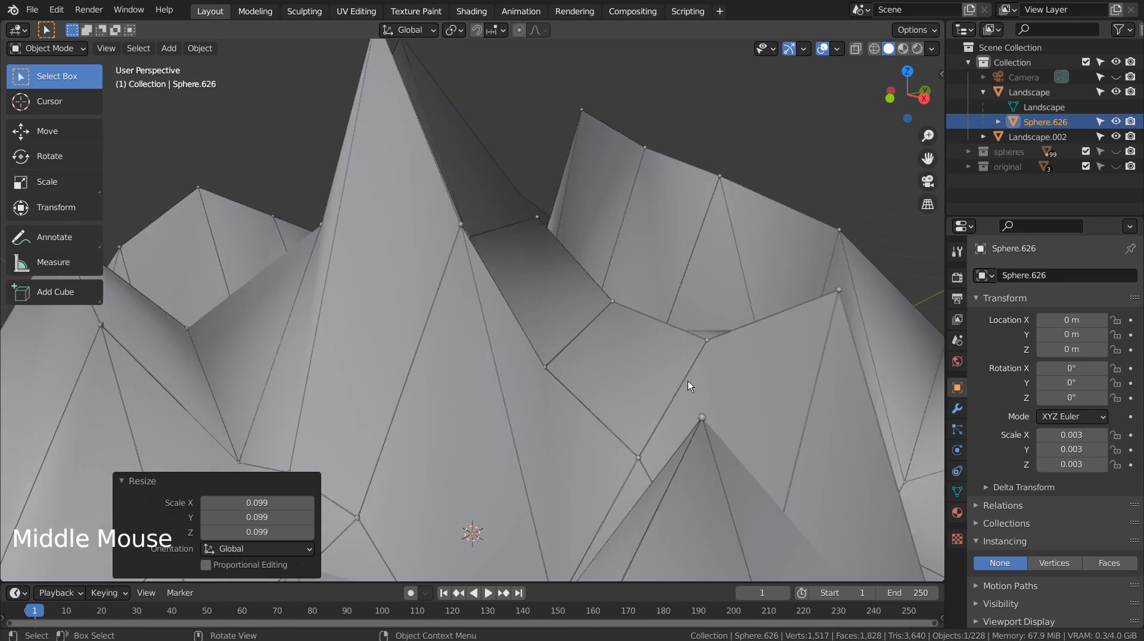
scroll("up", 3)
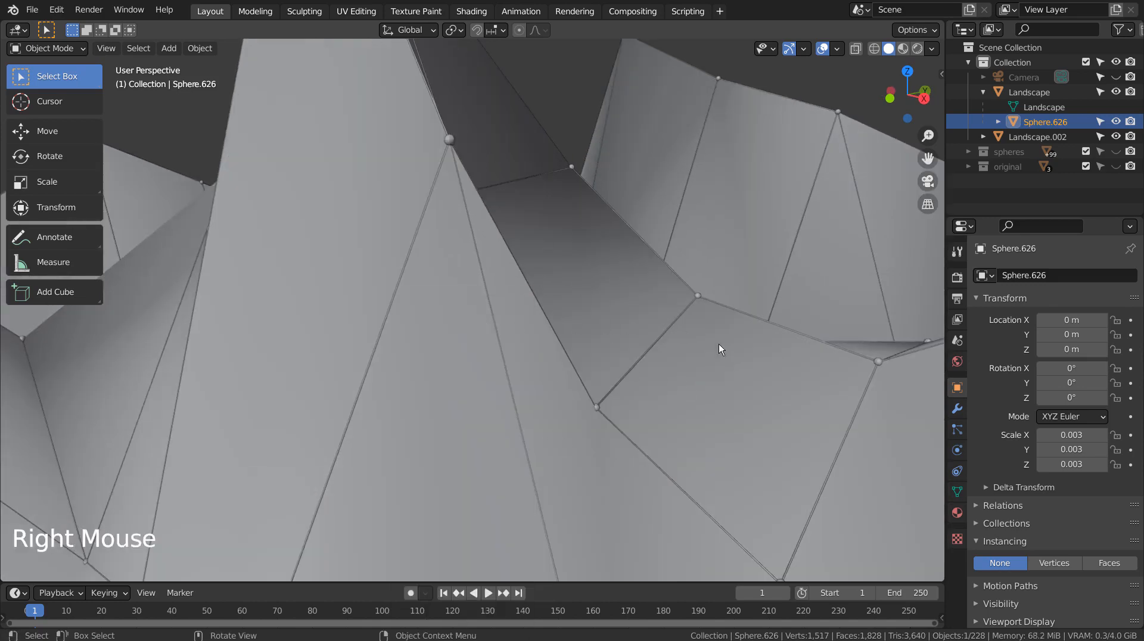
scroll("down", 3)
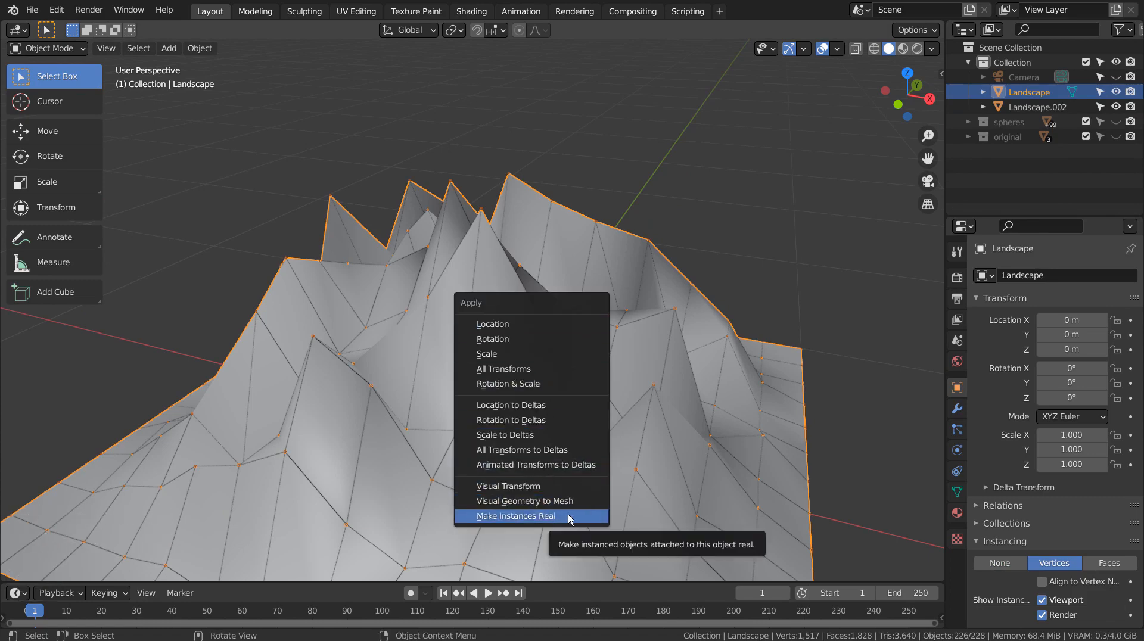
Make the sphere instances real and move them into a new collection named spheres2.
left_click(516, 516)
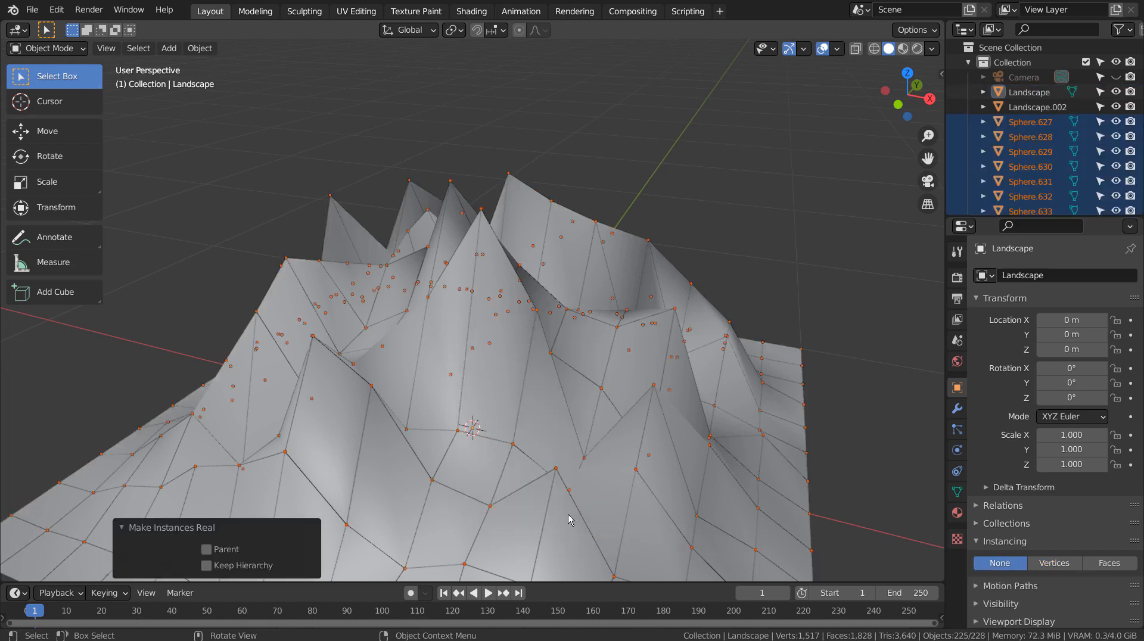
mouse_move(529, 374)
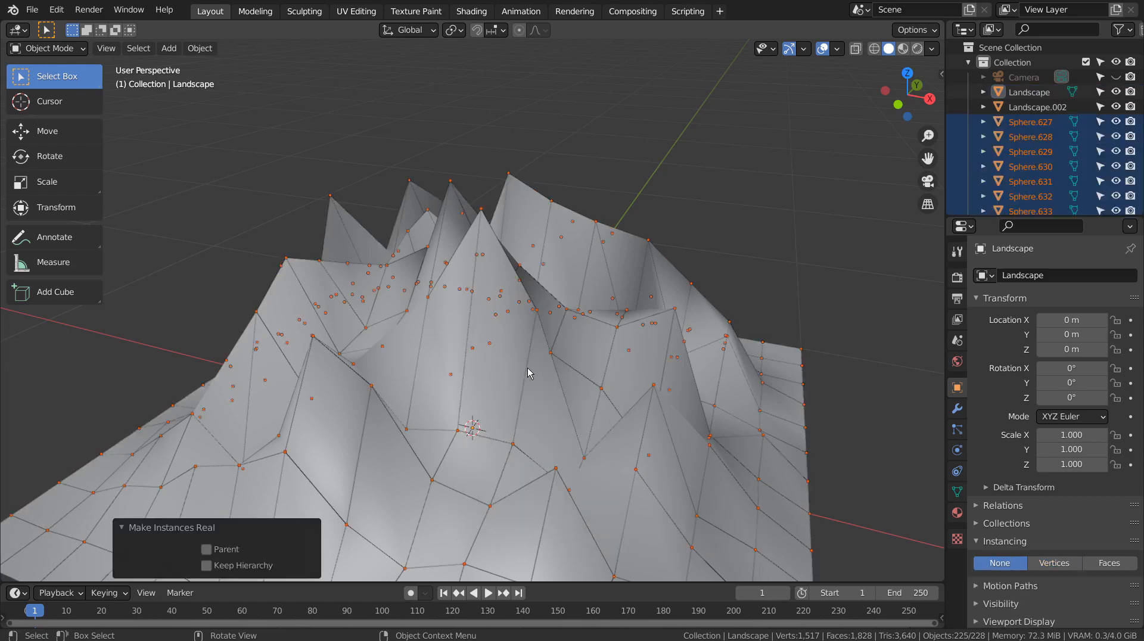
mouse_move(507, 379)
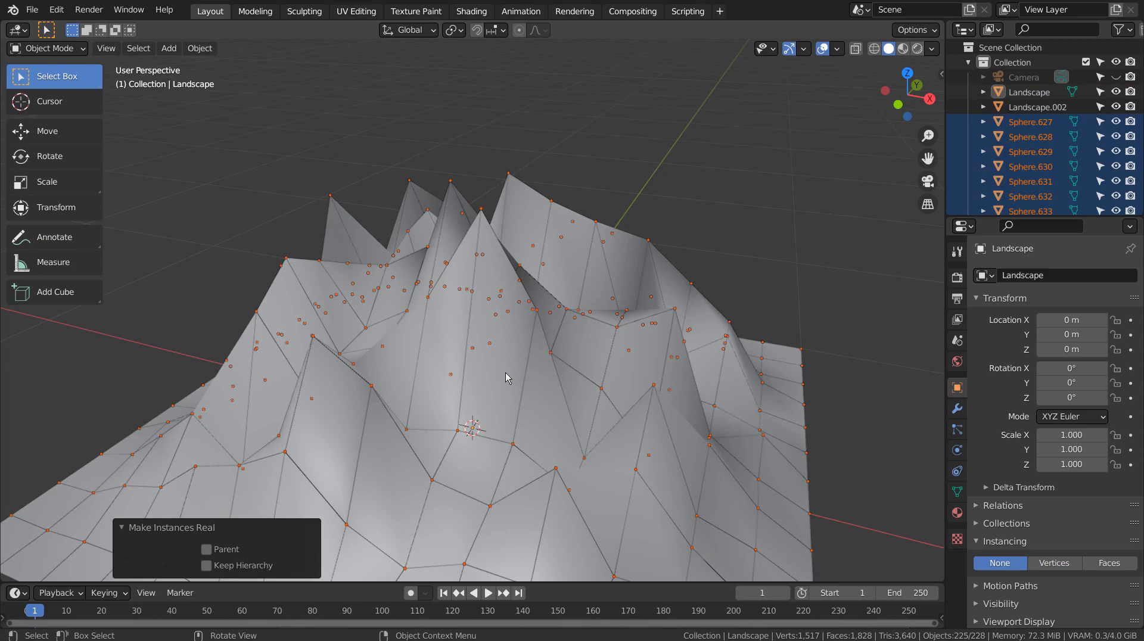
key("M")
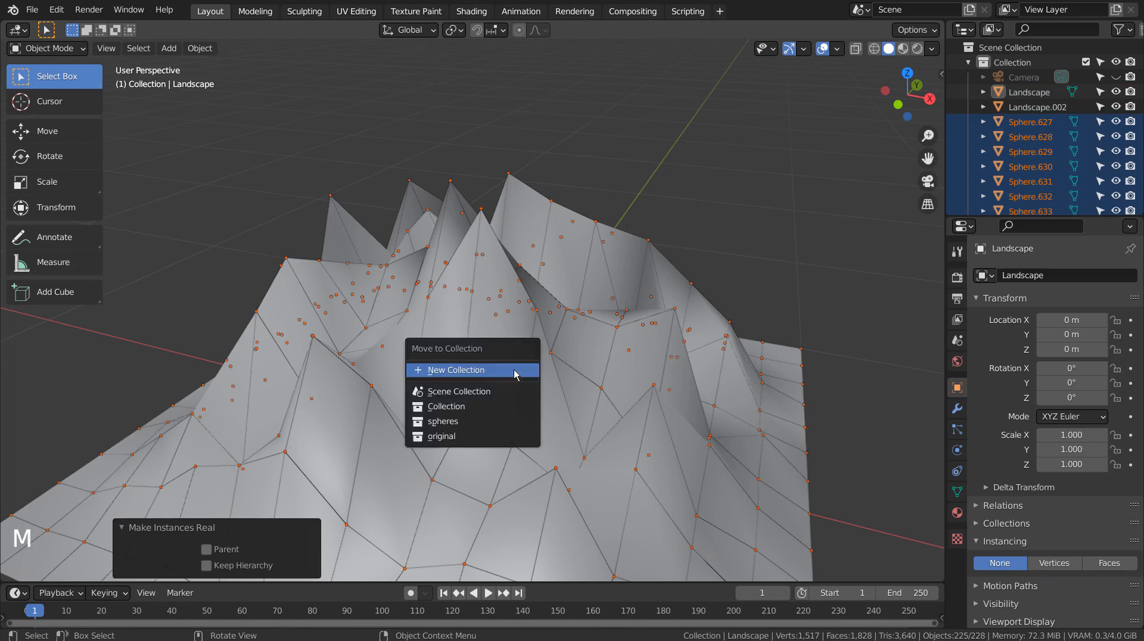
left_click(456, 370)
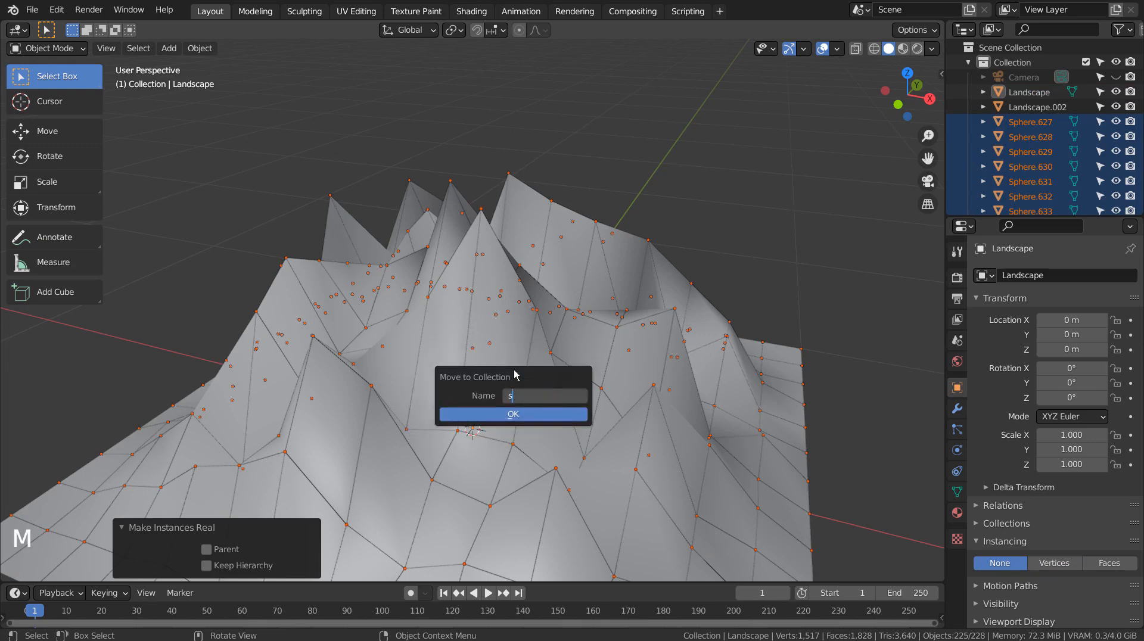
type("pheres2")
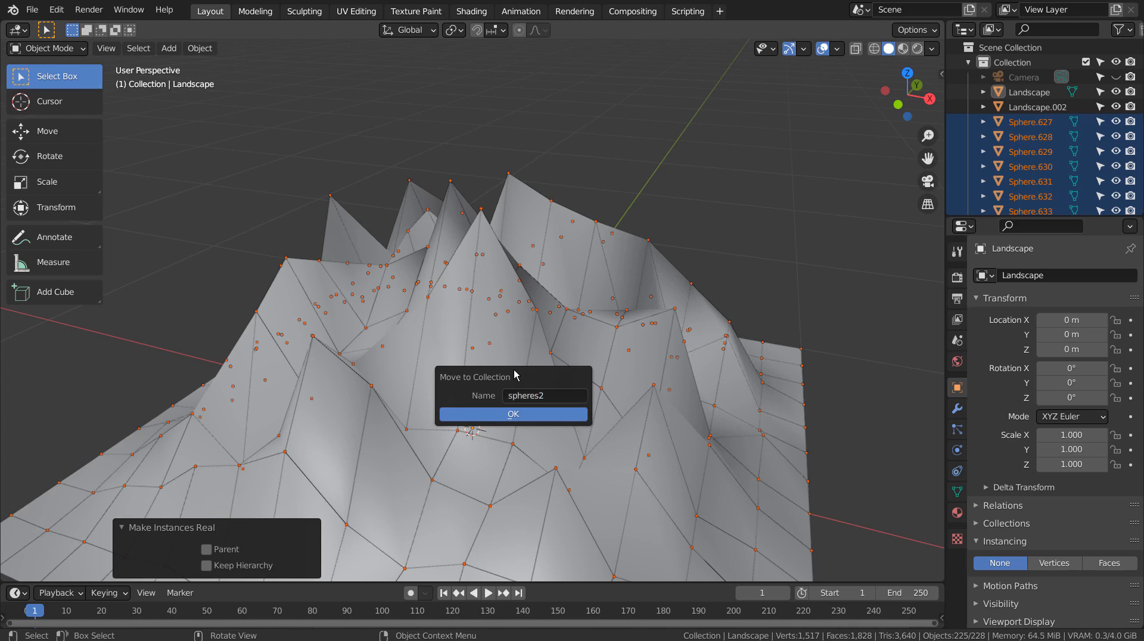
left_click(513, 415)
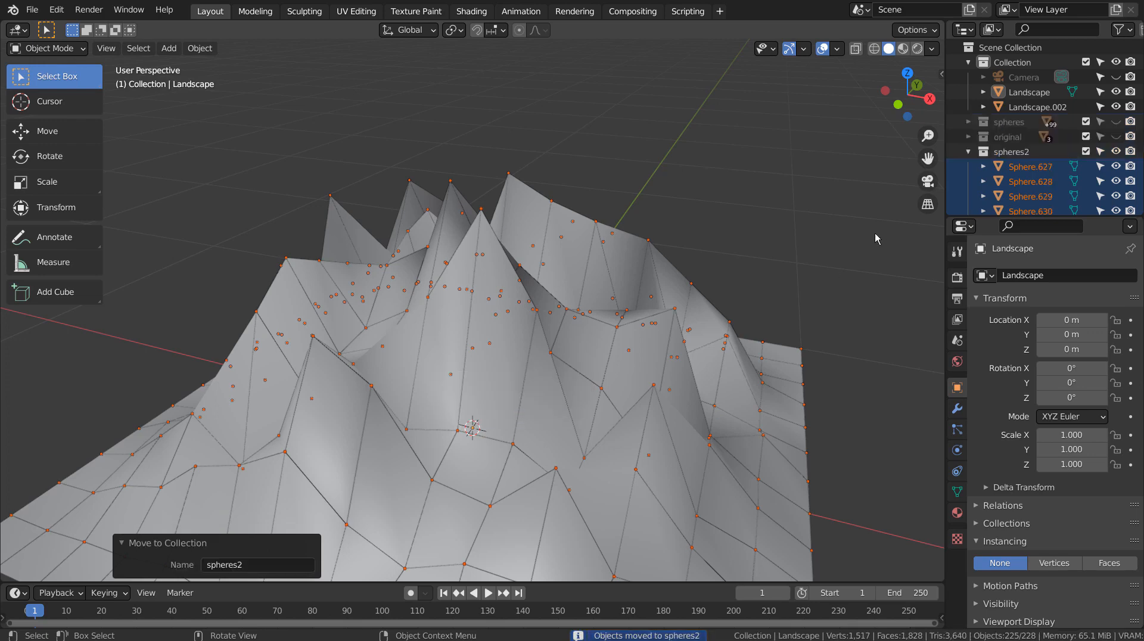
left_click(1012, 152)
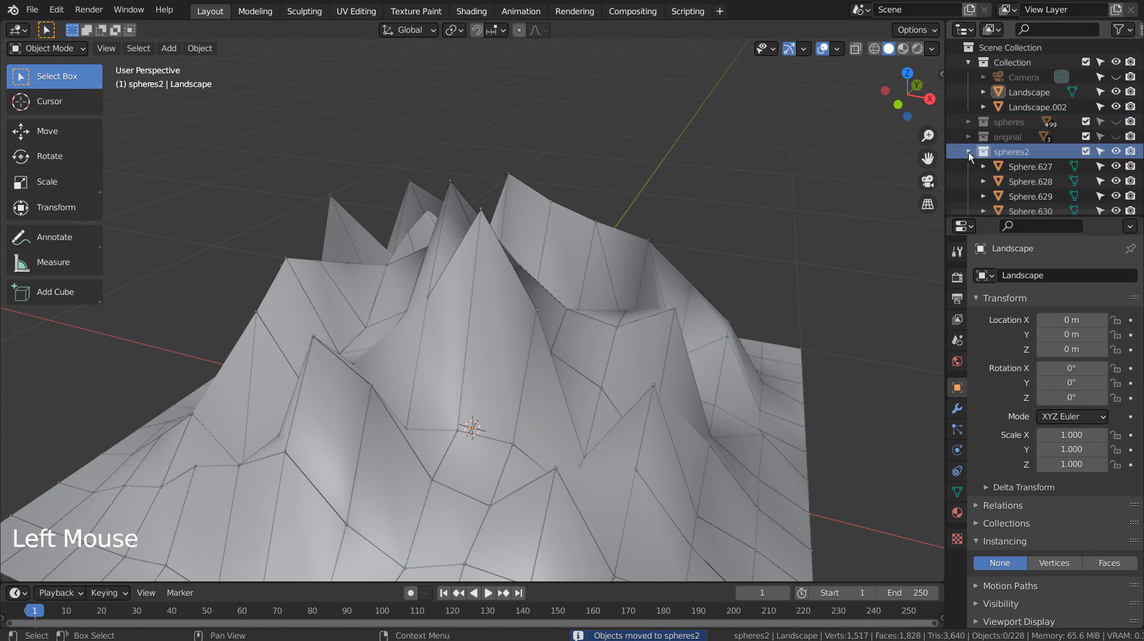
Delete the original Landscape and its source sphere, leaving the wireframe copy and spheres2 dots.
left_click(975, 151)
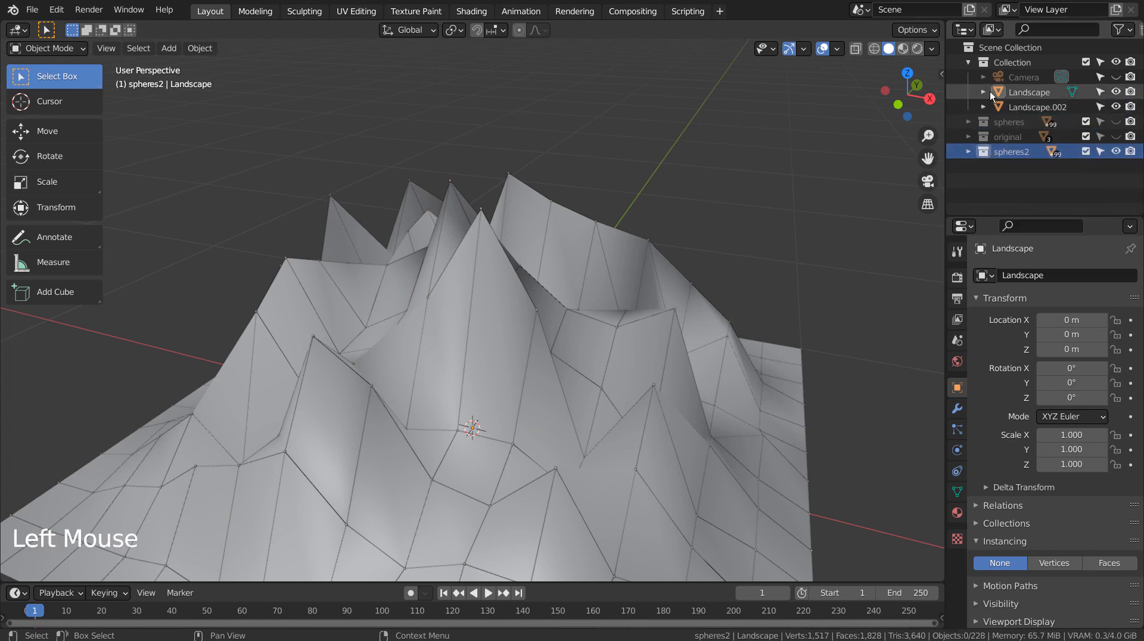
left_click(984, 92)
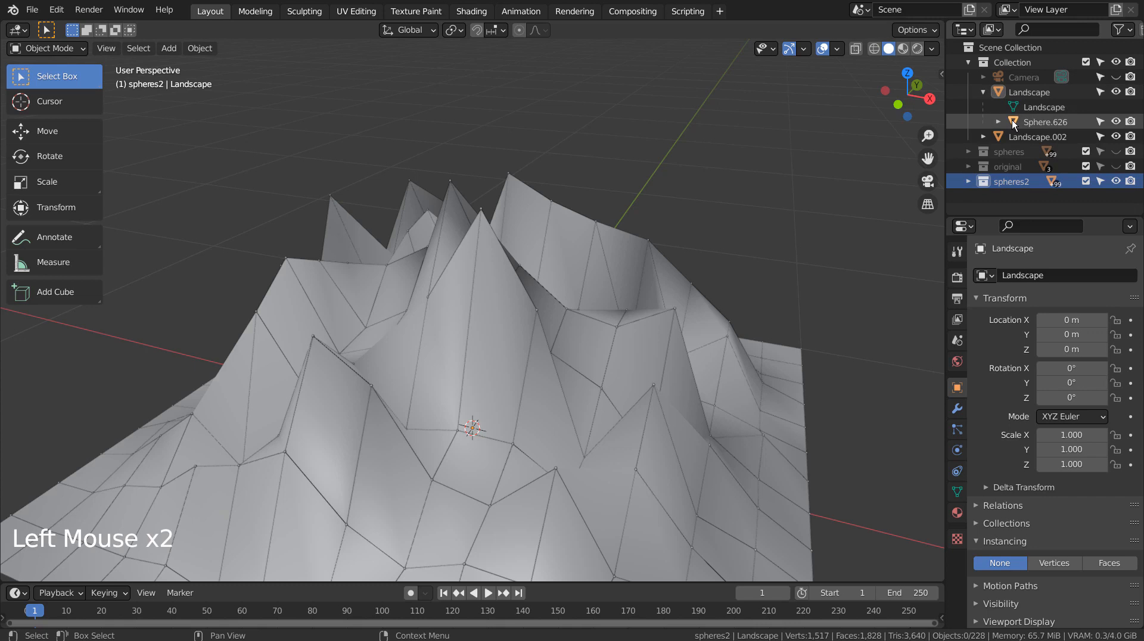
left_click(1046, 122)
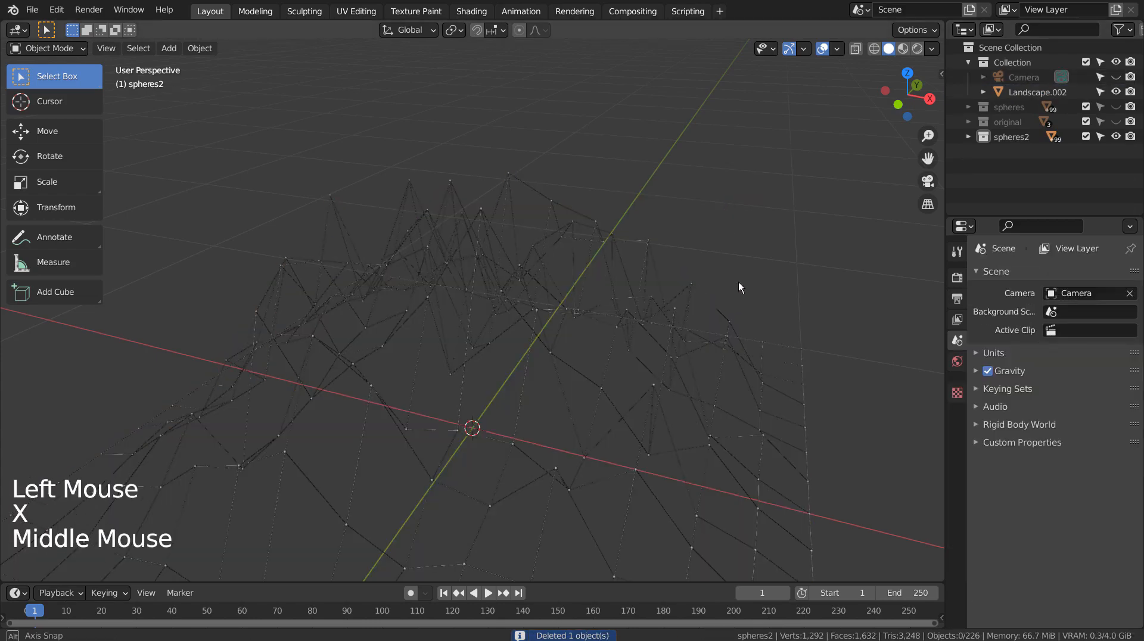
left_click_drag(738, 287, 430, 264)
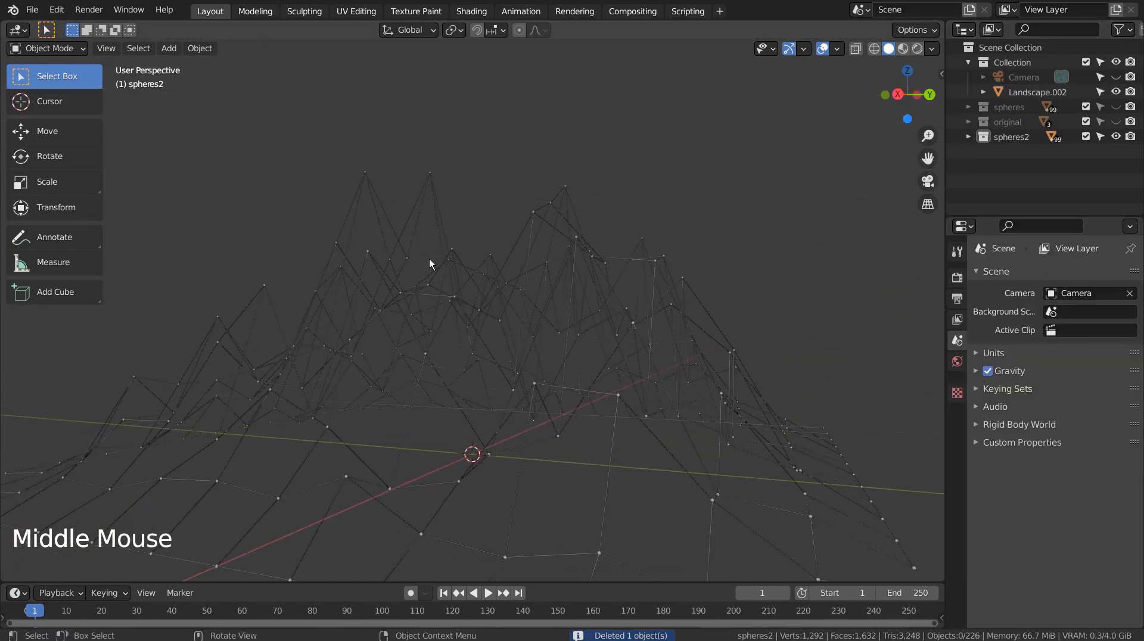
left_click_drag(430, 264, 566, 323)
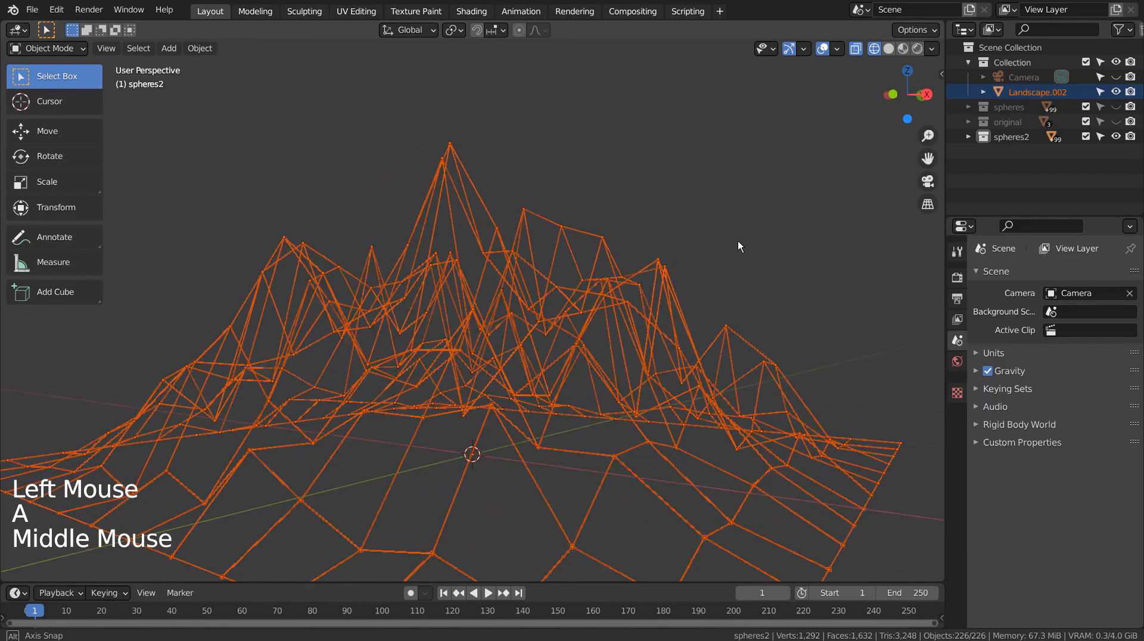
Return to the camera view and add a 2 m plane at the world origin.
scroll("down", 3)
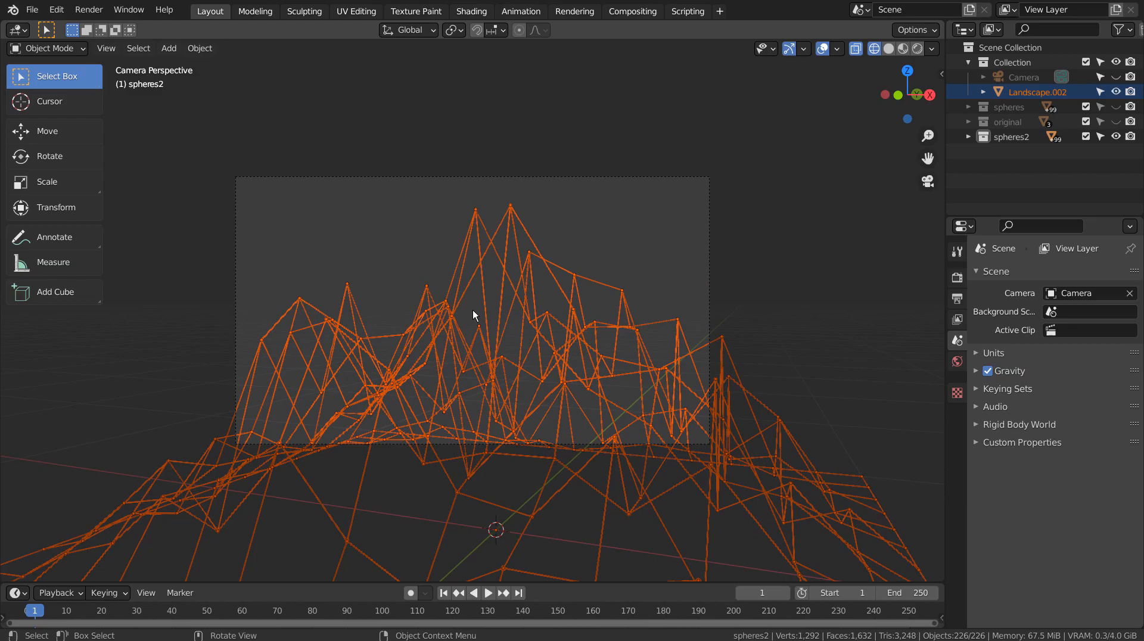
left_click_drag(474, 328, 631, 310)
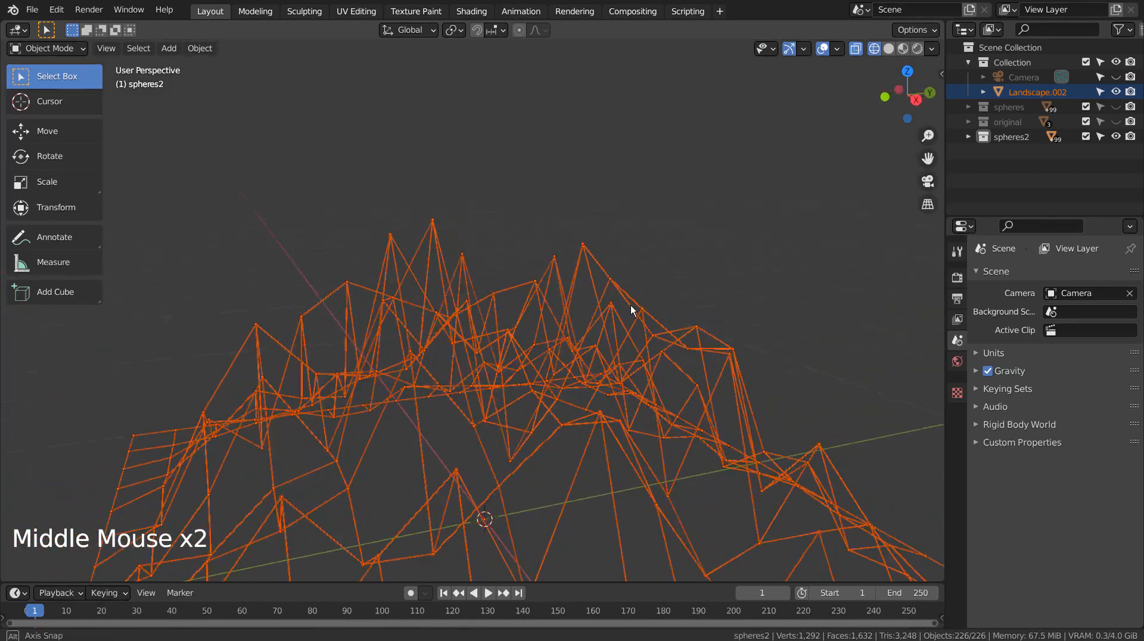
key("KP_0")
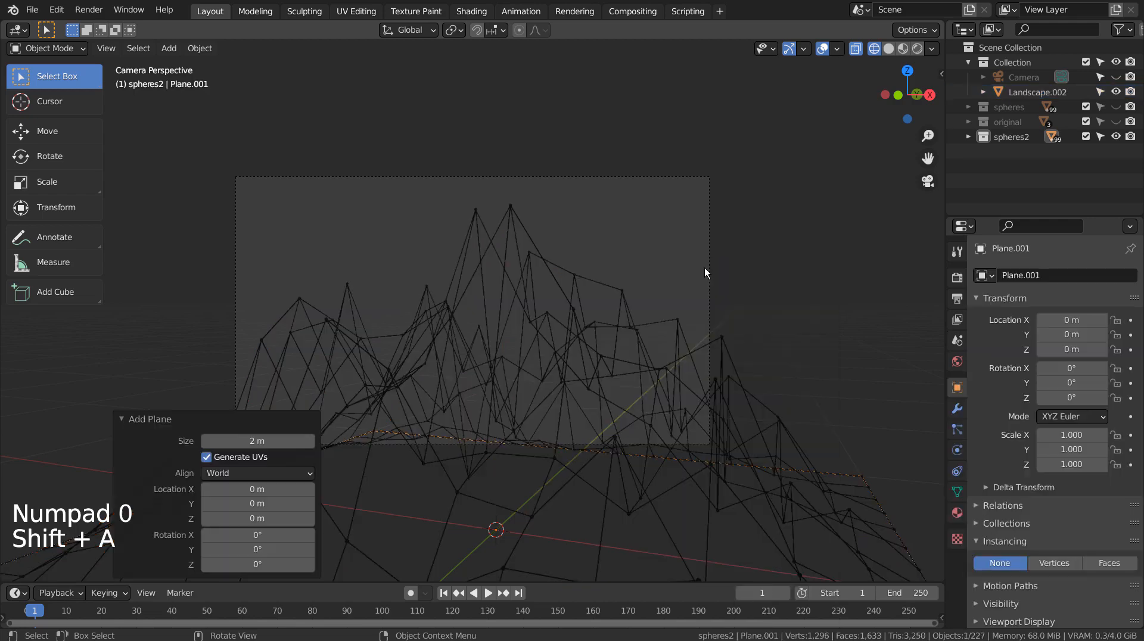
Rotate Plane.001 90° upright, push it behind the mountain and enlarge it to 1.817 to fill the frame.
key("r")
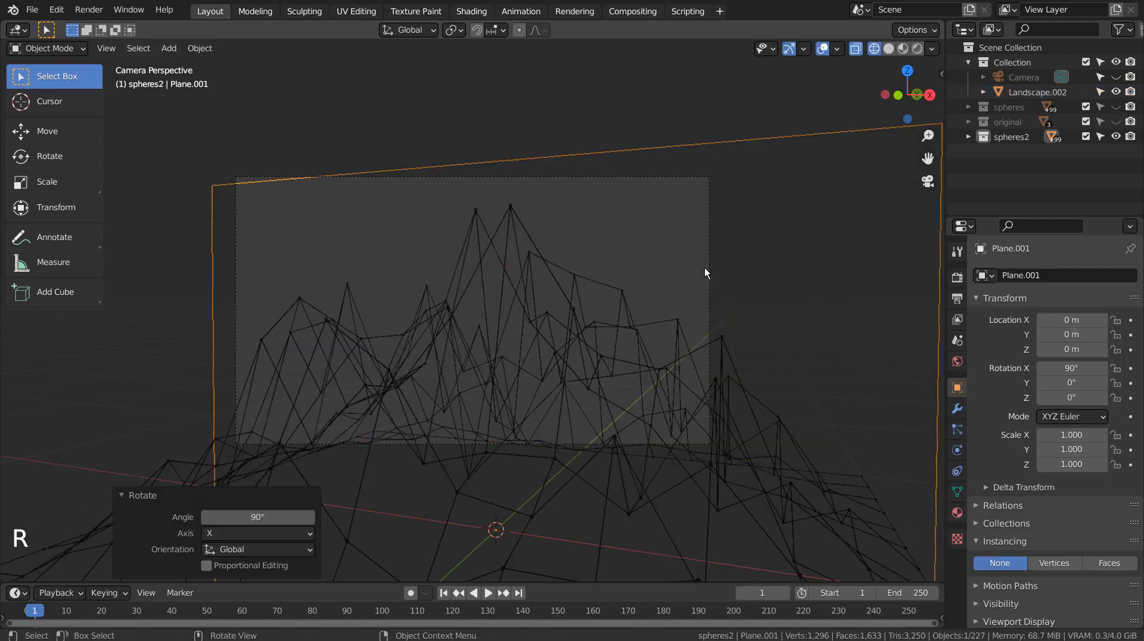
key("S")
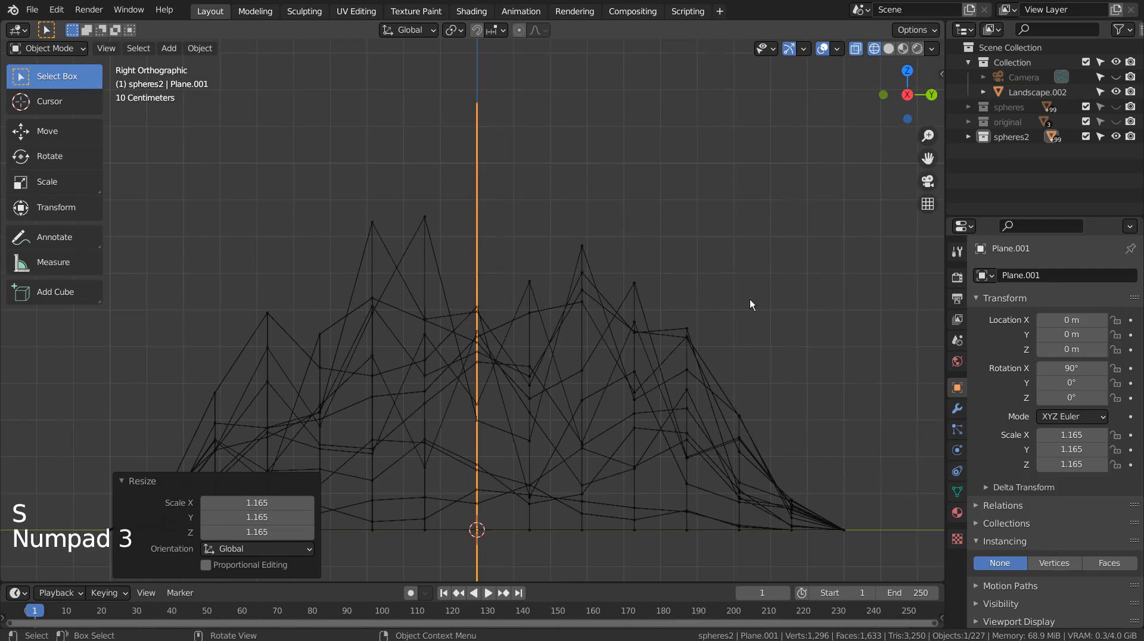
key("KP_0")
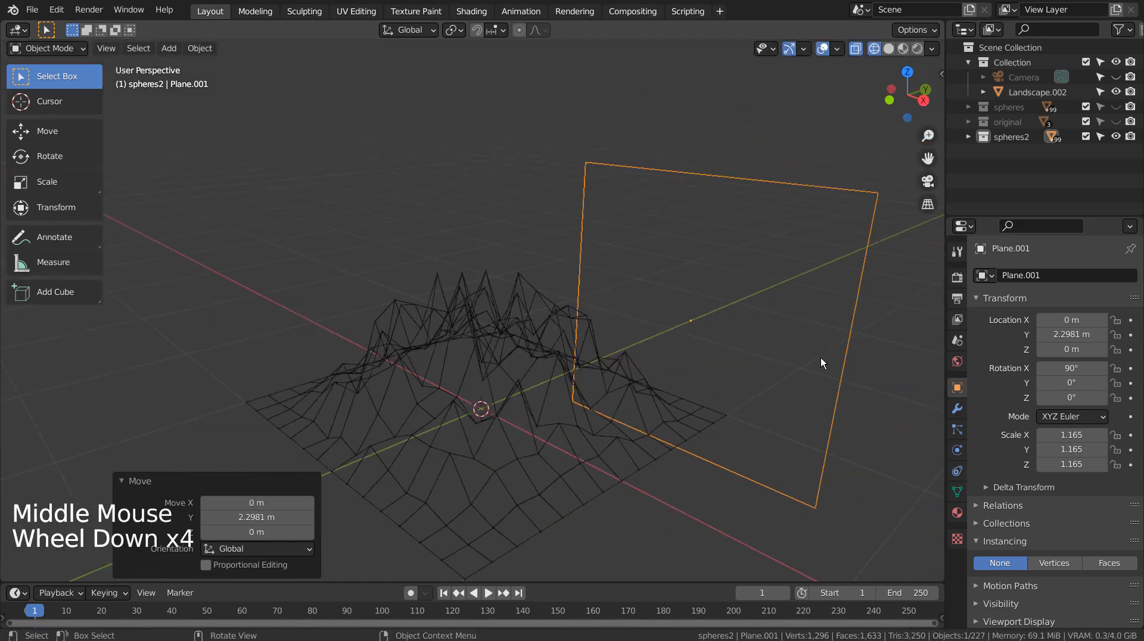
key("KP_0")
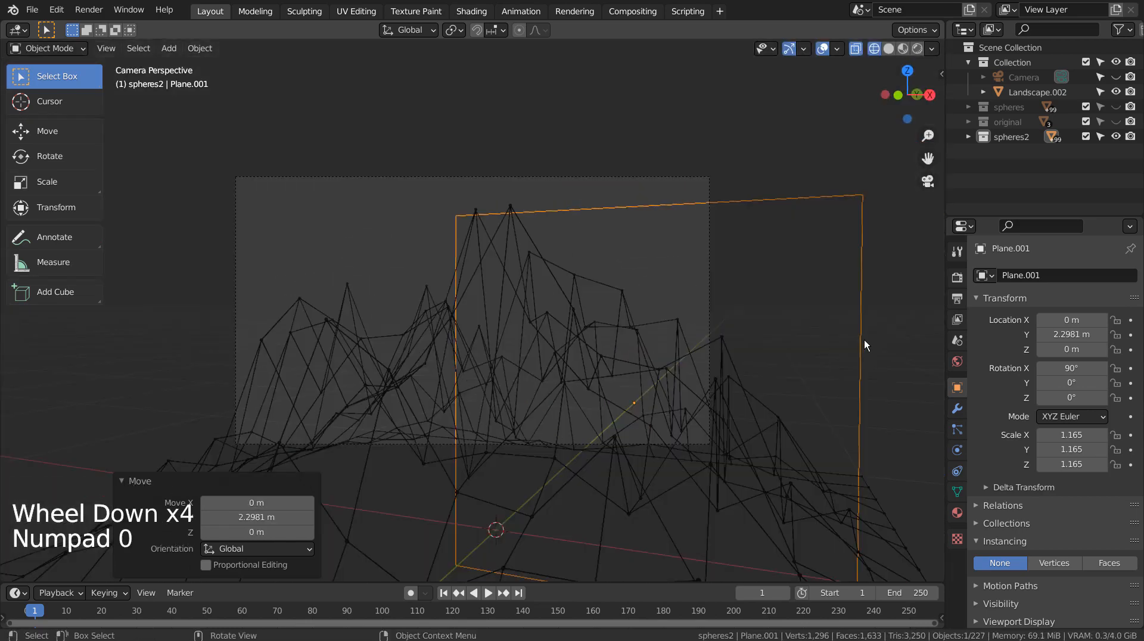
key("g")
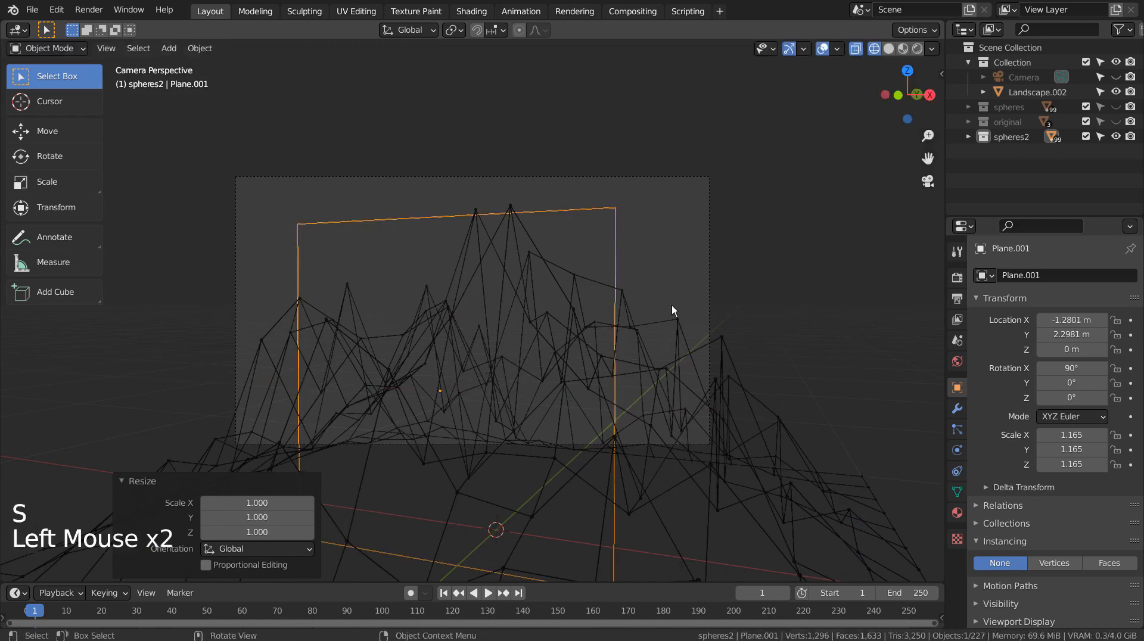
key("s")
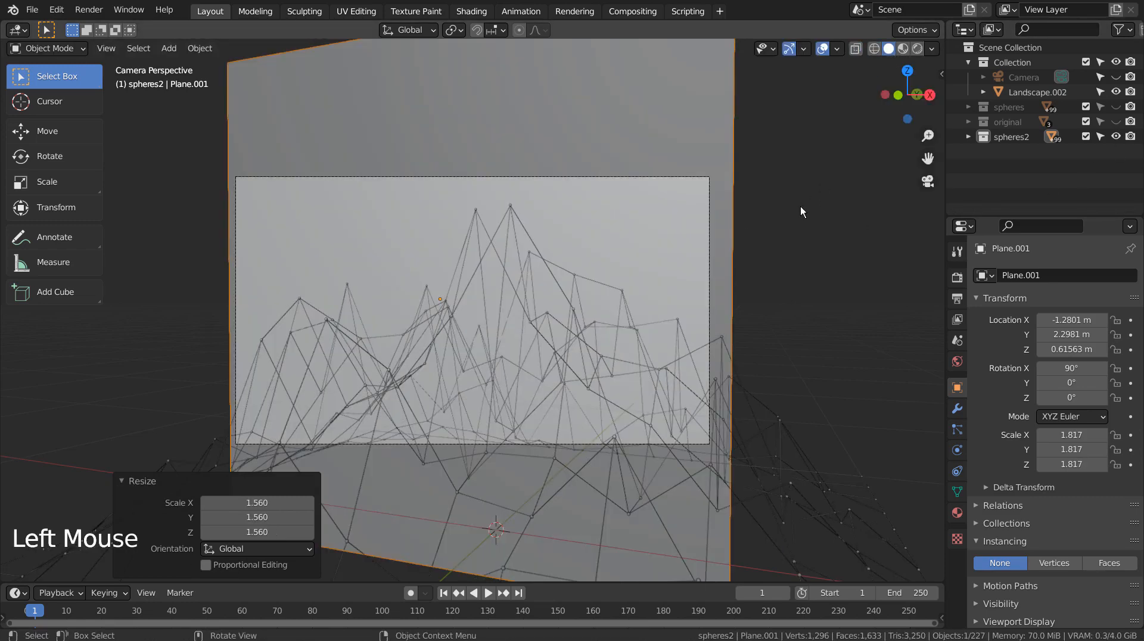
mouse_move(733, 172)
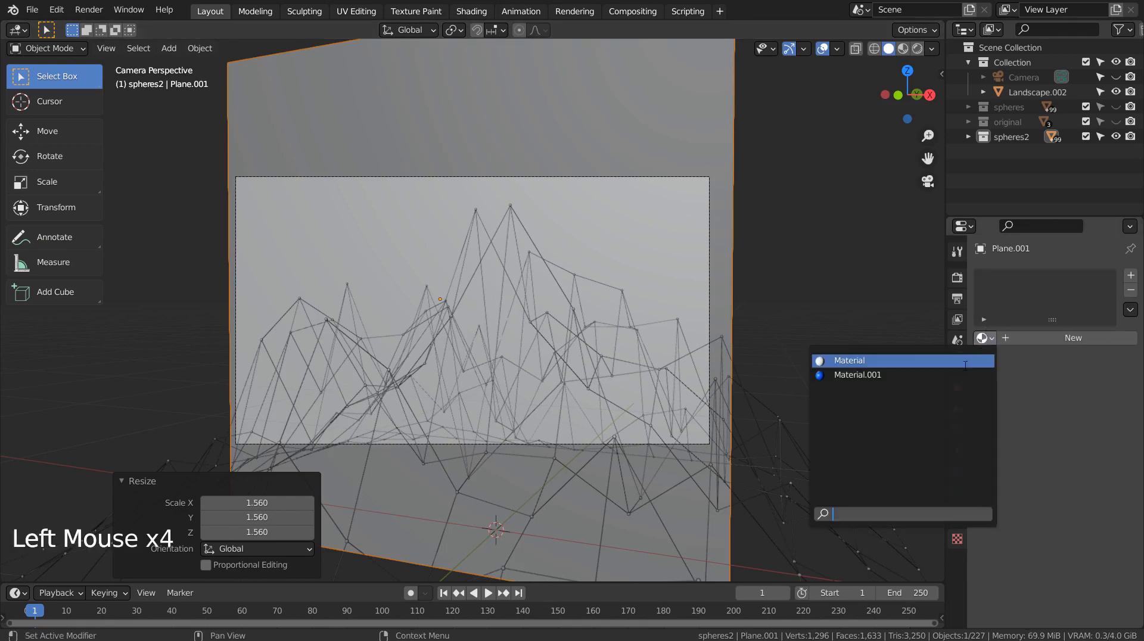
Assign Material.001 to Plane.001, select Landscape.002 and view the gradient node tree in Shading.
left_click(858, 374)
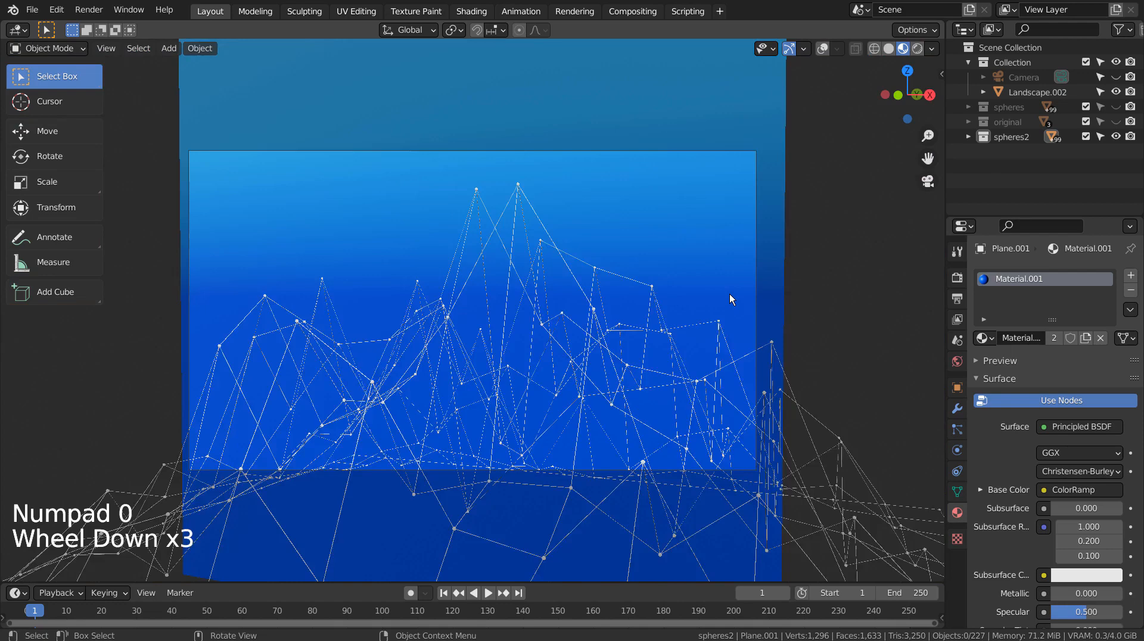
scroll("down", 3)
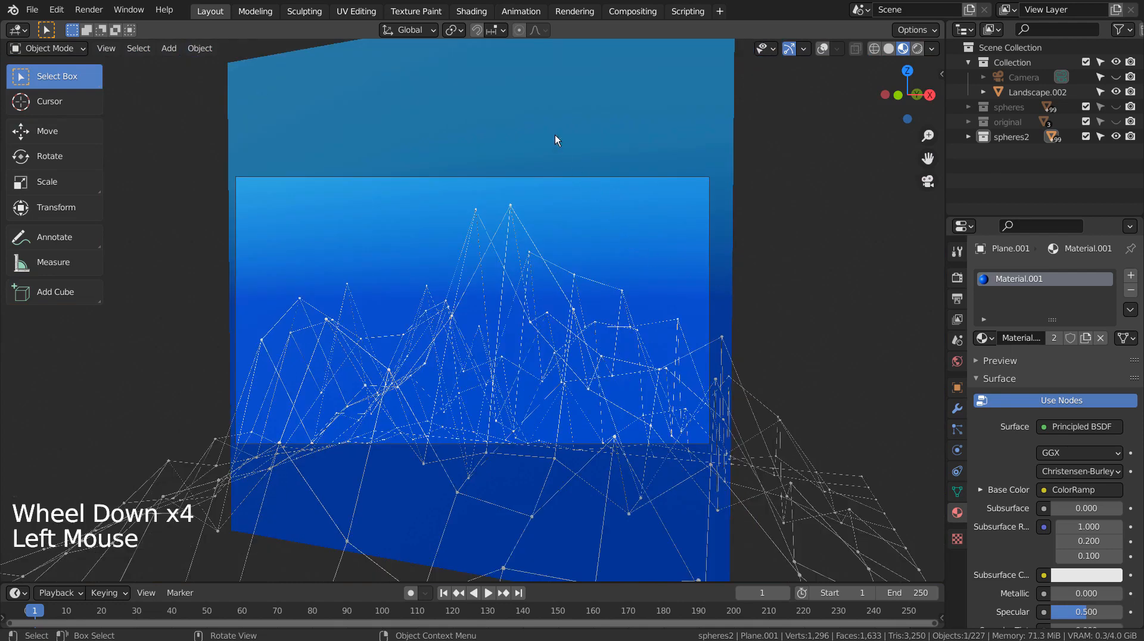
left_click(1038, 91)
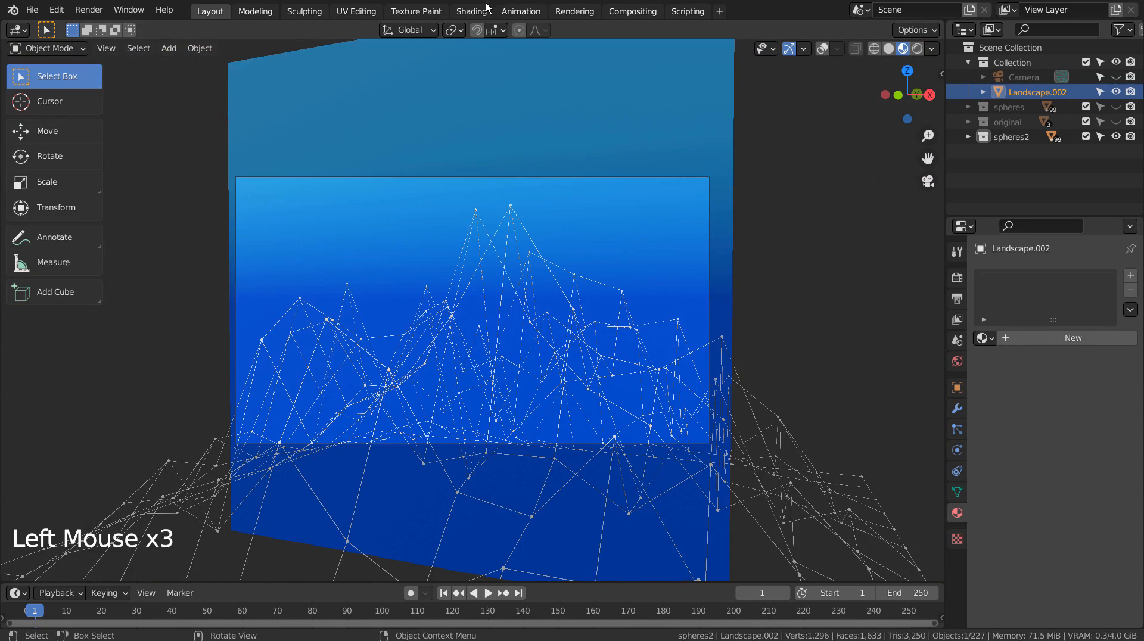
left_click(471, 11)
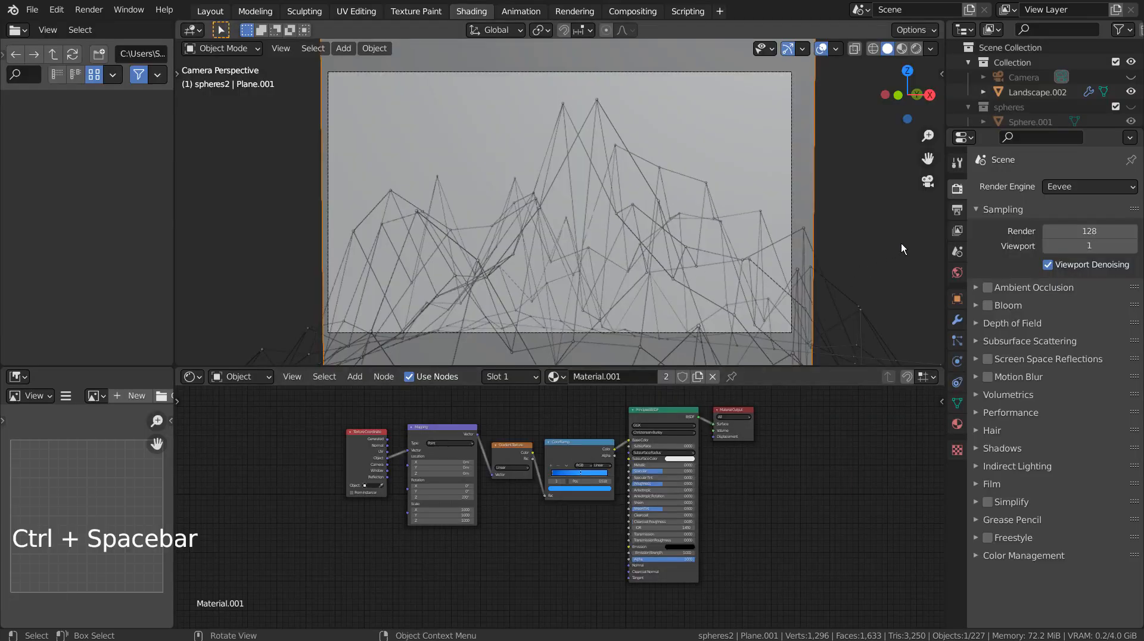
Confirm Eevee render engine and Denoise compositing, then show the forest.exr world background in World Properties.
left_click(1090, 187)
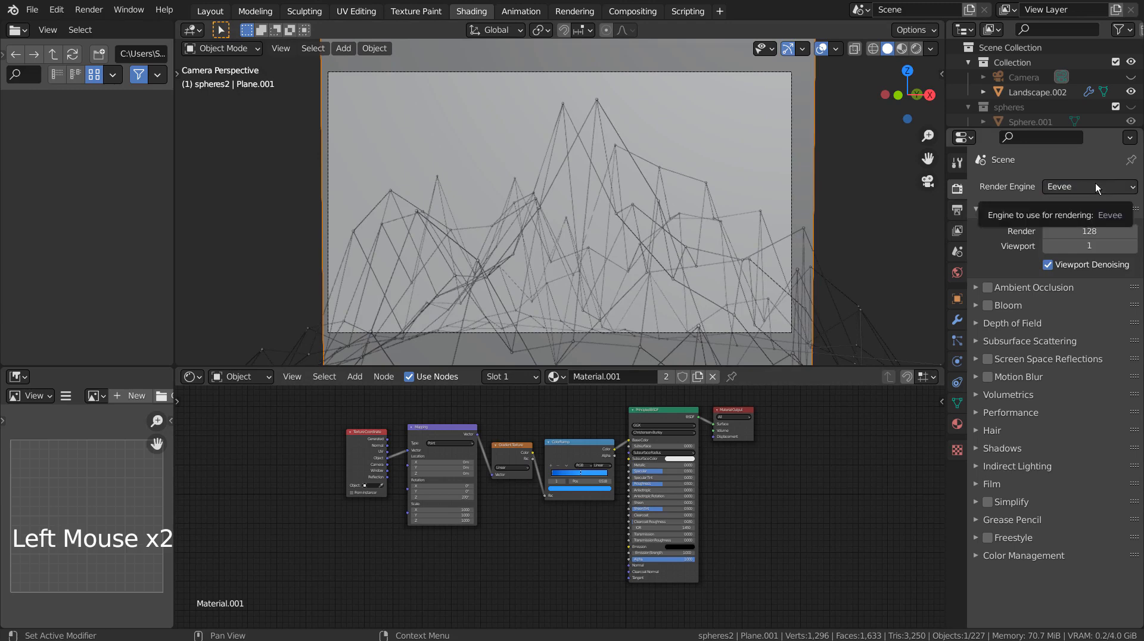
left_click(632, 11)
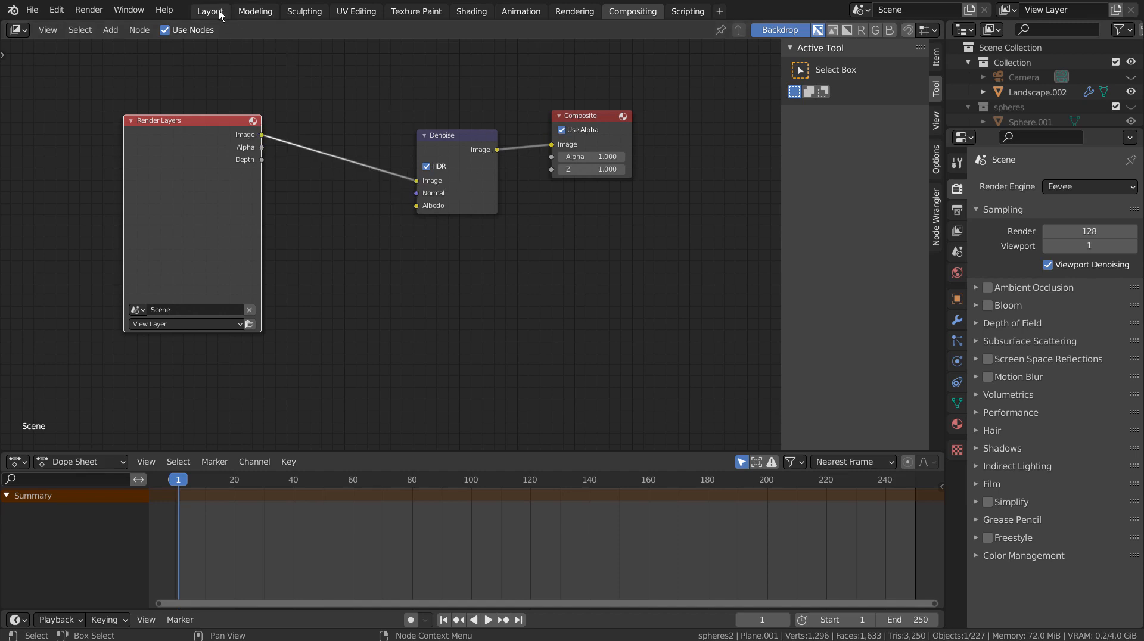
left_click(209, 11)
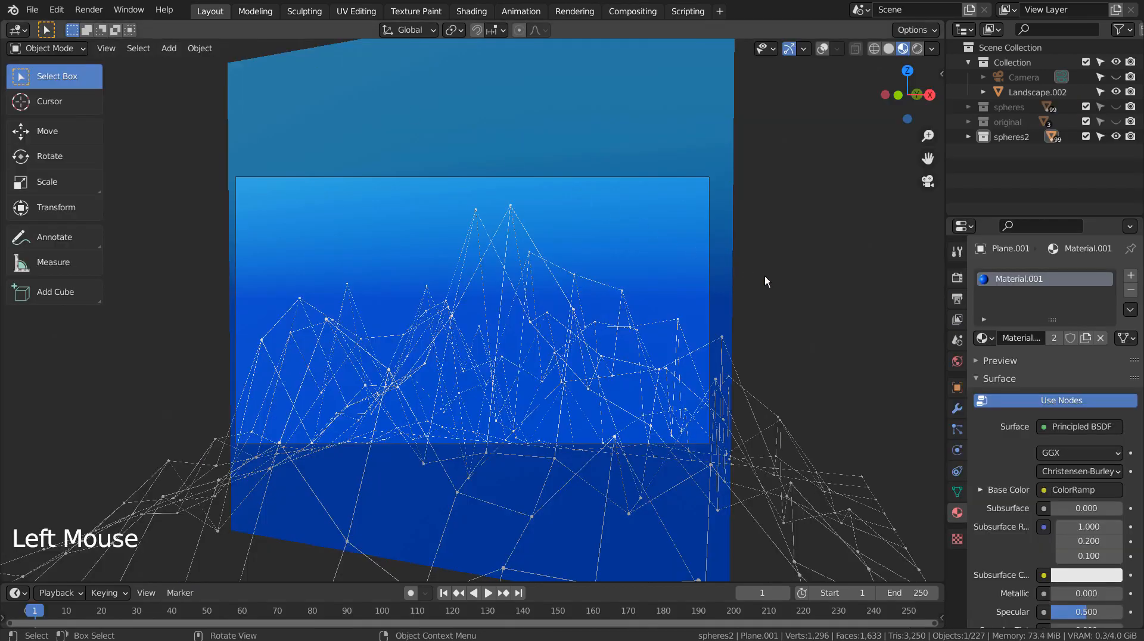
left_click(957, 361)
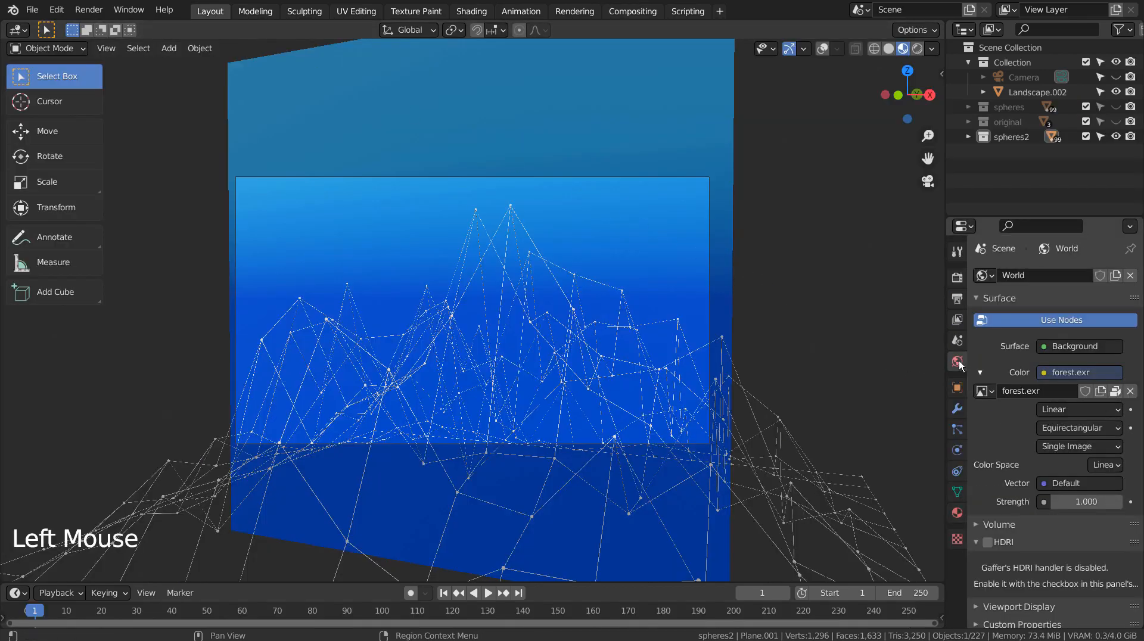